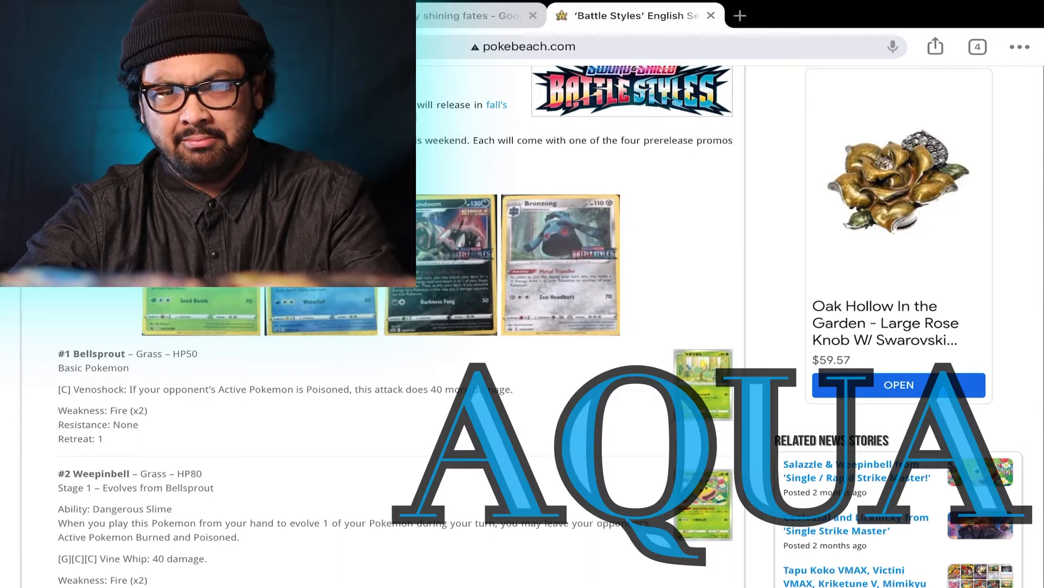
Step: Scroll the Grass list past Bellsprout, Weepinbell, Victreebel and Cacnea to #7 Cherubi and #8 Cherrim
{"action": "scroll", "scroll_direction": "down", "scroll_amount": 3}
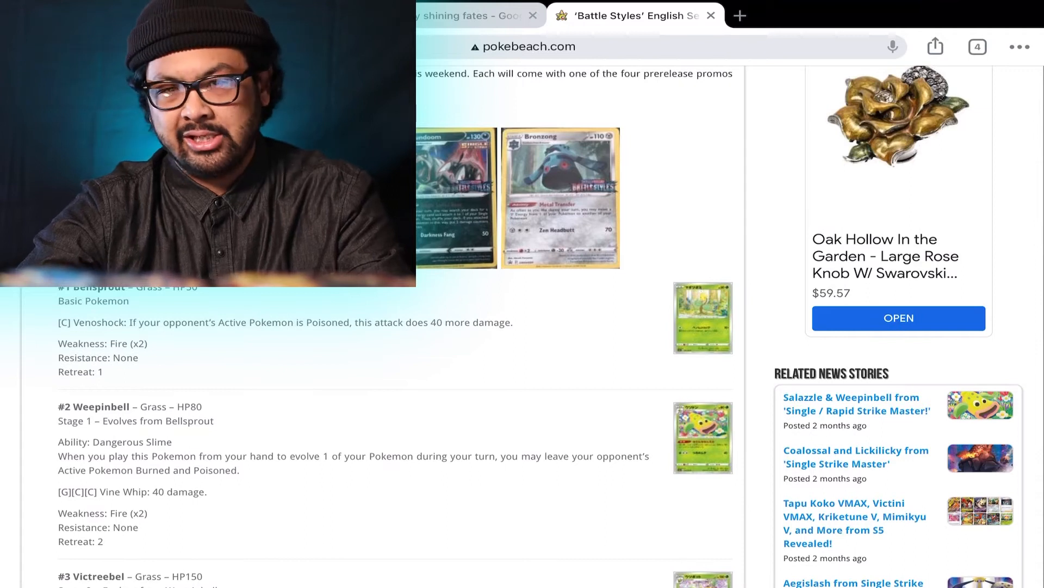
{"action": "scroll", "scroll_direction": "down", "scroll_amount": 3}
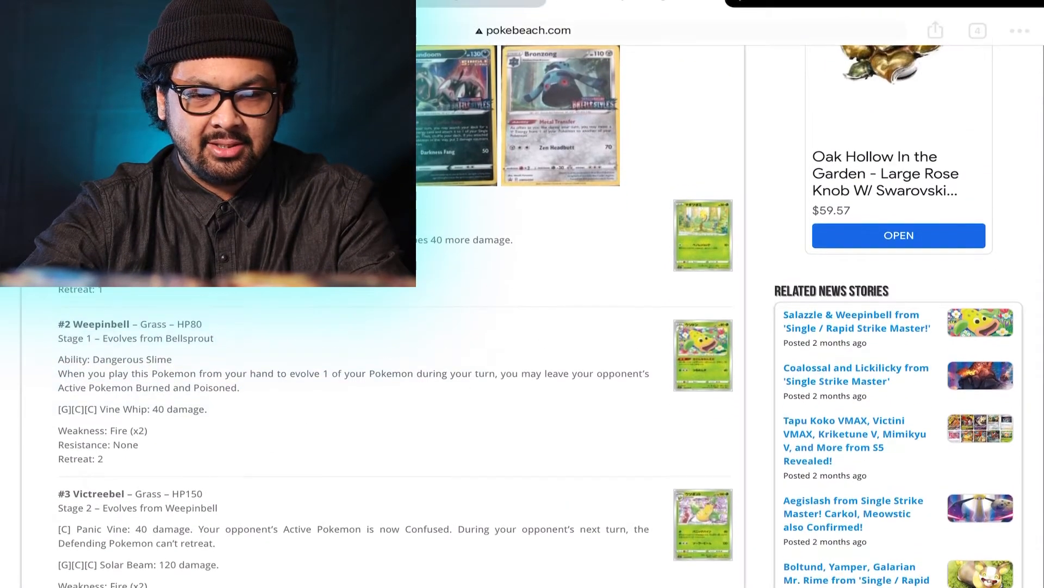
{"action": "scroll", "scroll_direction": "down", "scroll_amount": 3}
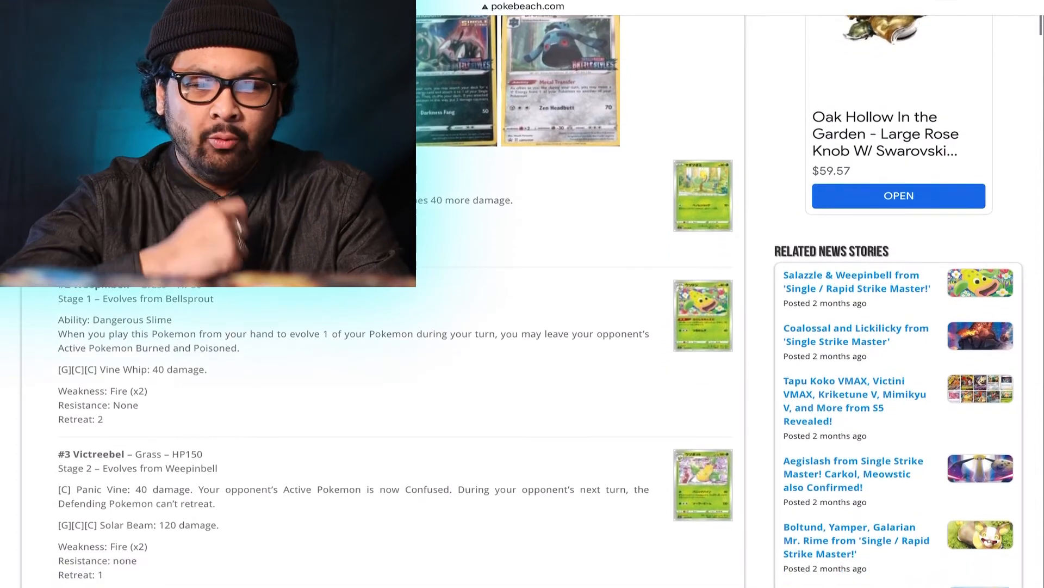
{"action": "scroll", "scroll_direction": "down", "scroll_amount": 3}
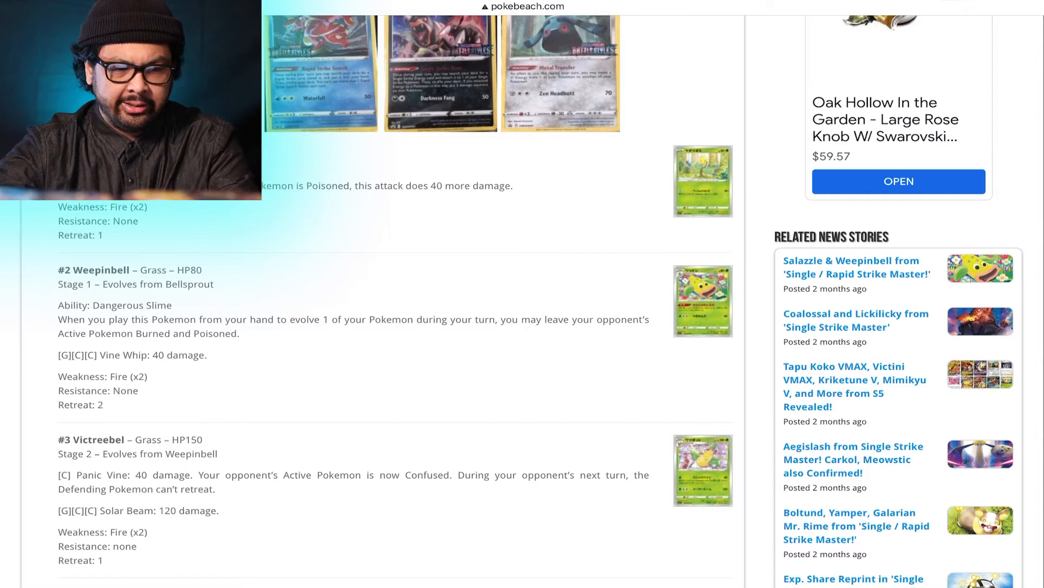
{"action": "scroll", "scroll_direction": "down", "scroll_amount": 3}
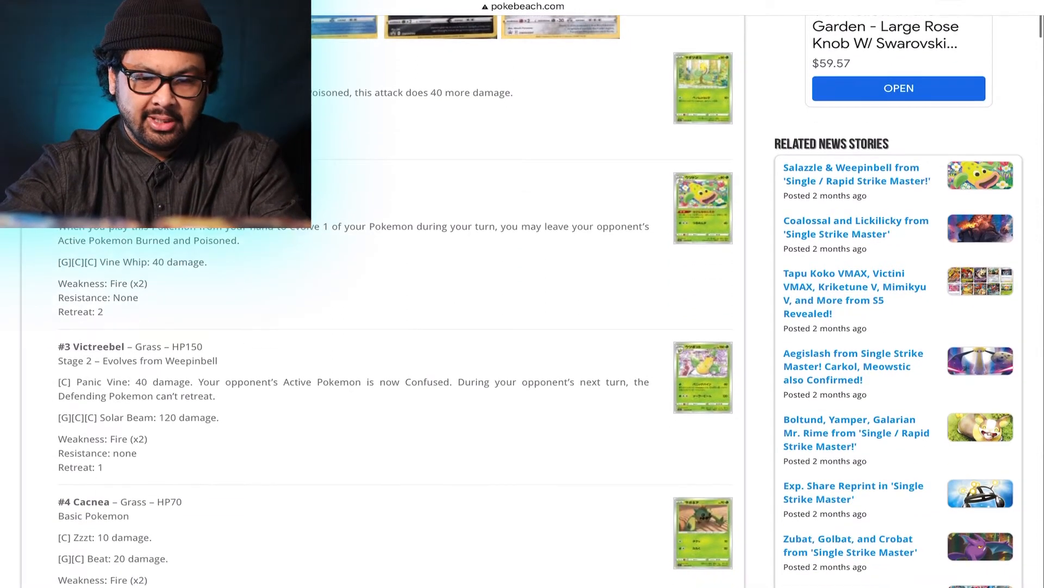
{"action": "scroll", "scroll_direction": "down", "scroll_amount": 3}
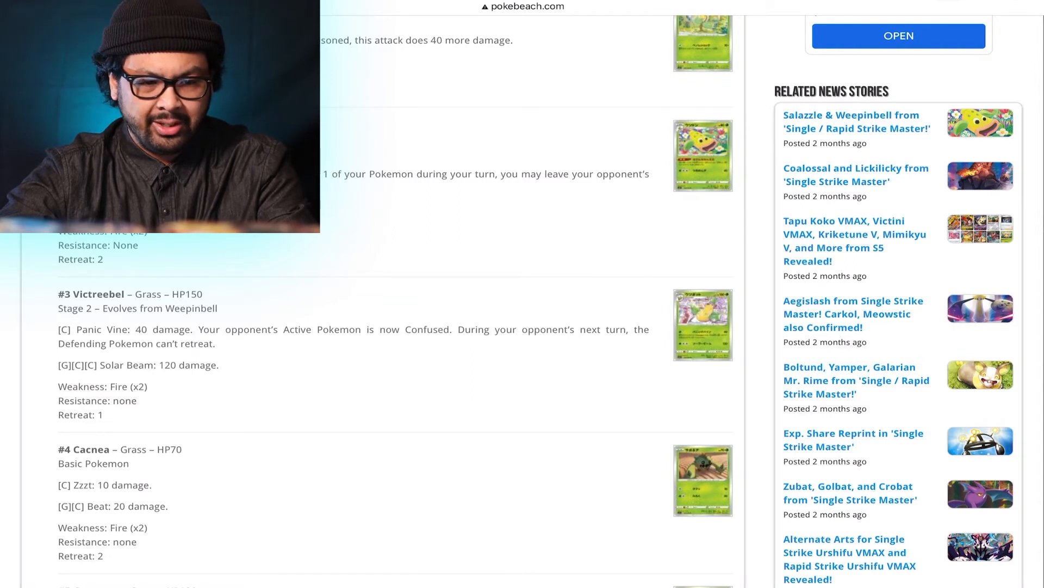
{"action": "scroll", "scroll_direction": "down", "scroll_amount": 3}
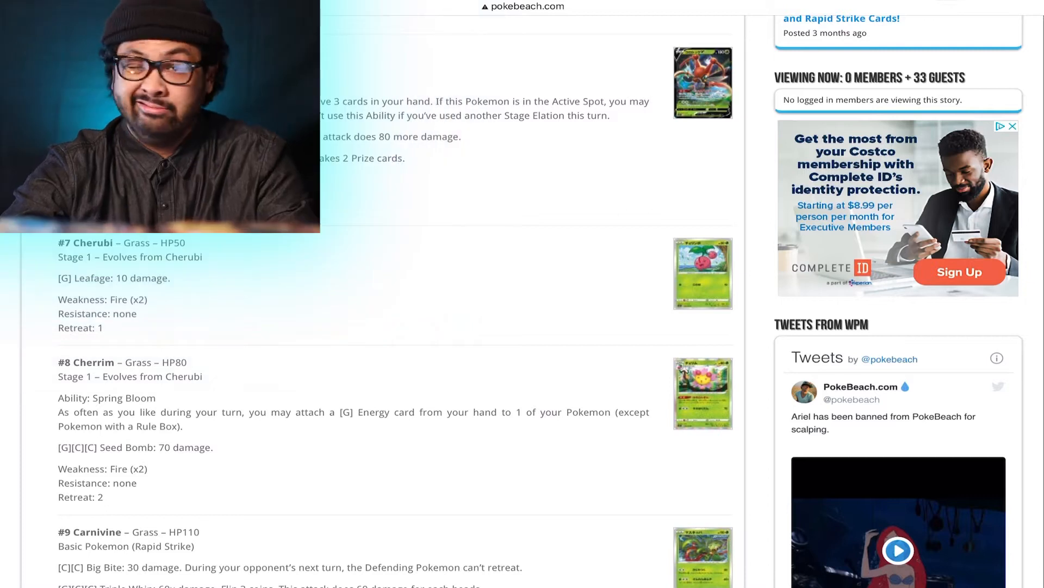
Step: Scroll past #9 Carnivine, #10 Durant and #11 Scatterbug until #12 Spewpa is on screen
{"action": "scroll", "scroll_direction": "down", "scroll_amount": 3}
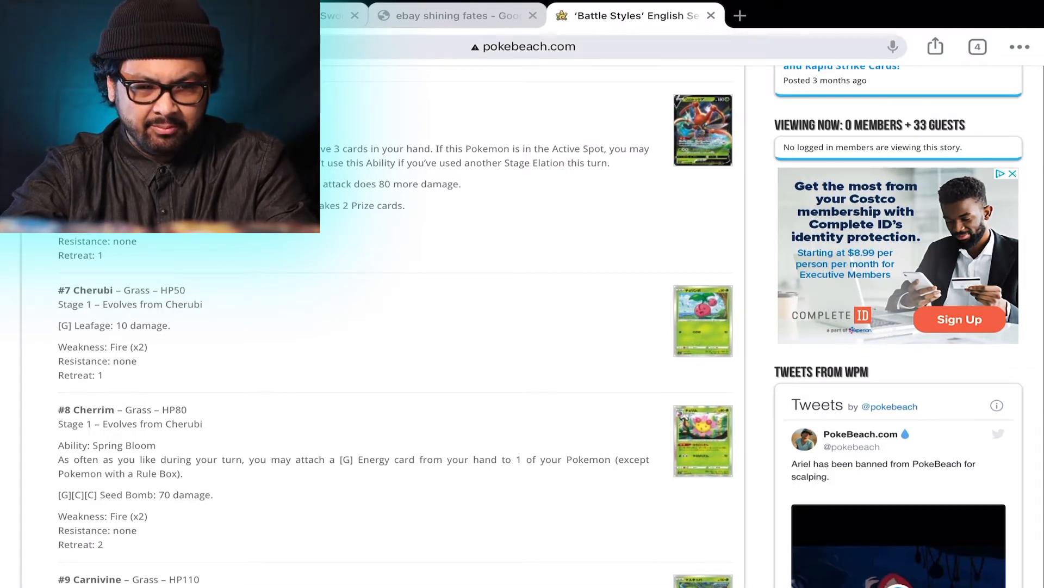
{"action": "scroll", "scroll_direction": "down", "scroll_amount": 3}
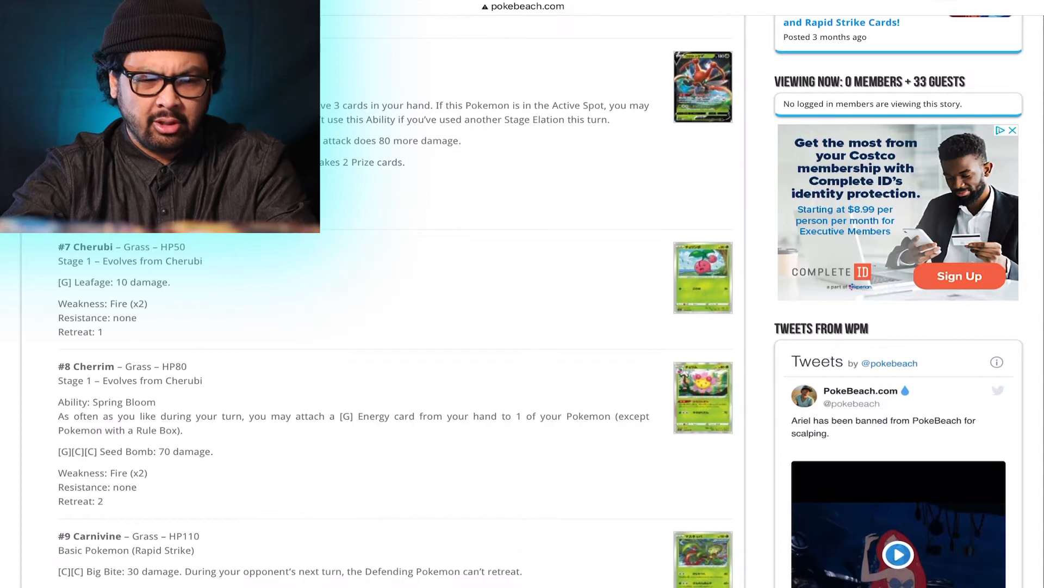
{"action": "scroll", "scroll_direction": "down", "scroll_amount": 3}
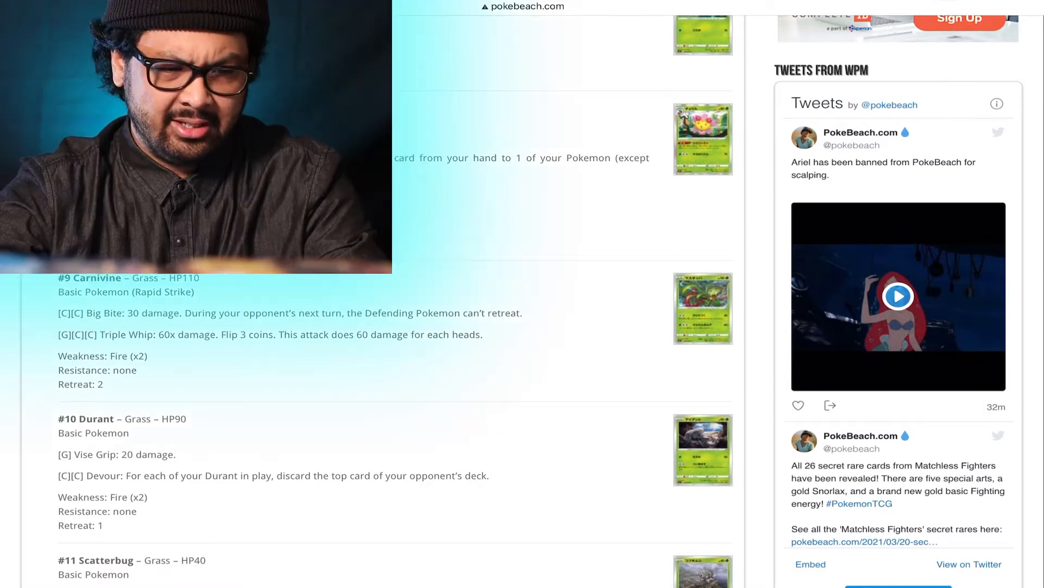
{"action": "scroll", "scroll_direction": "down", "scroll_amount": 3}
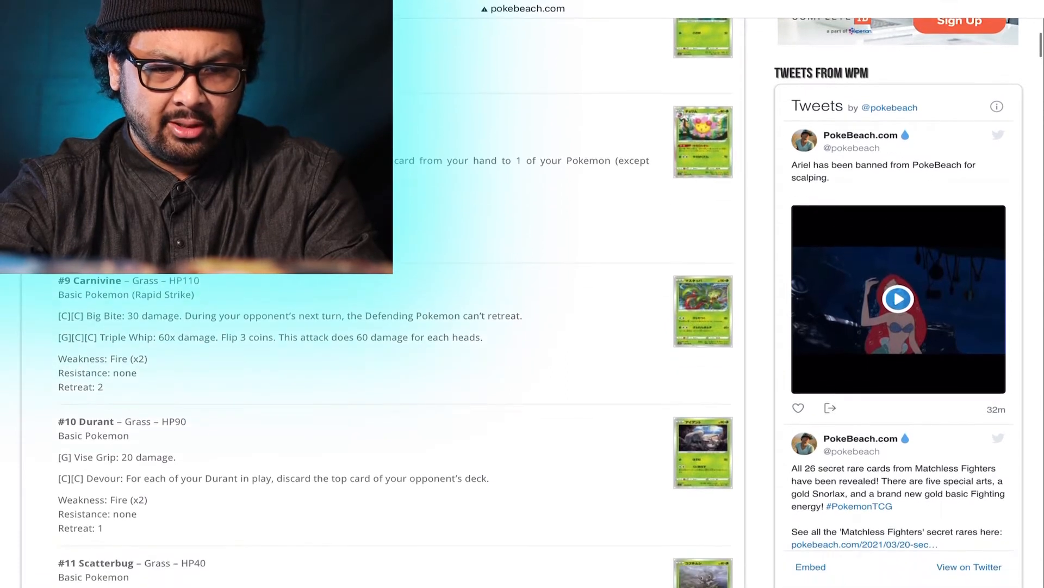
{"action": "scroll", "scroll_direction": "down", "scroll_amount": 3}
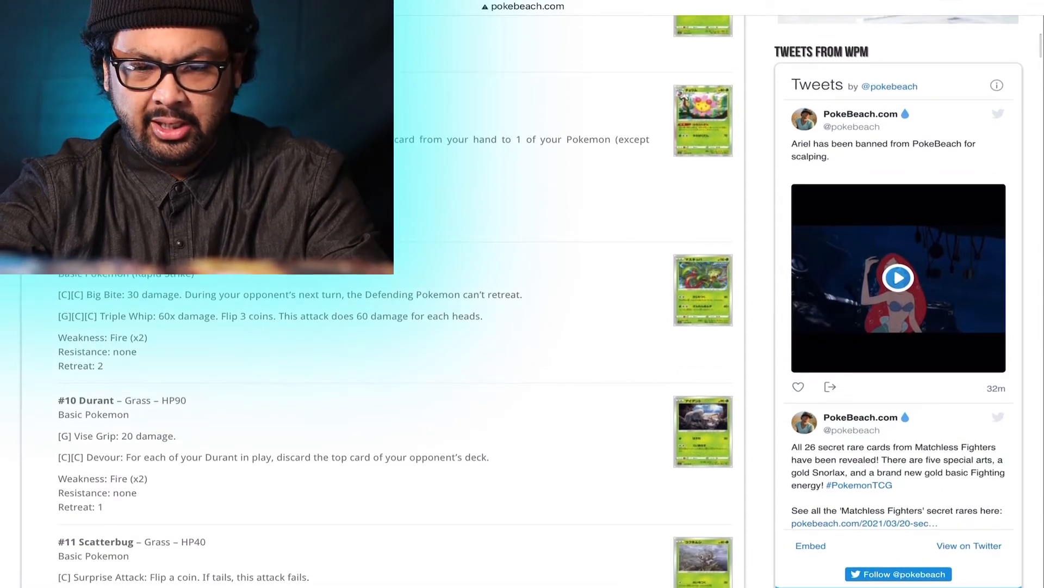
{"action": "scroll", "scroll_direction": "down", "scroll_amount": 3}
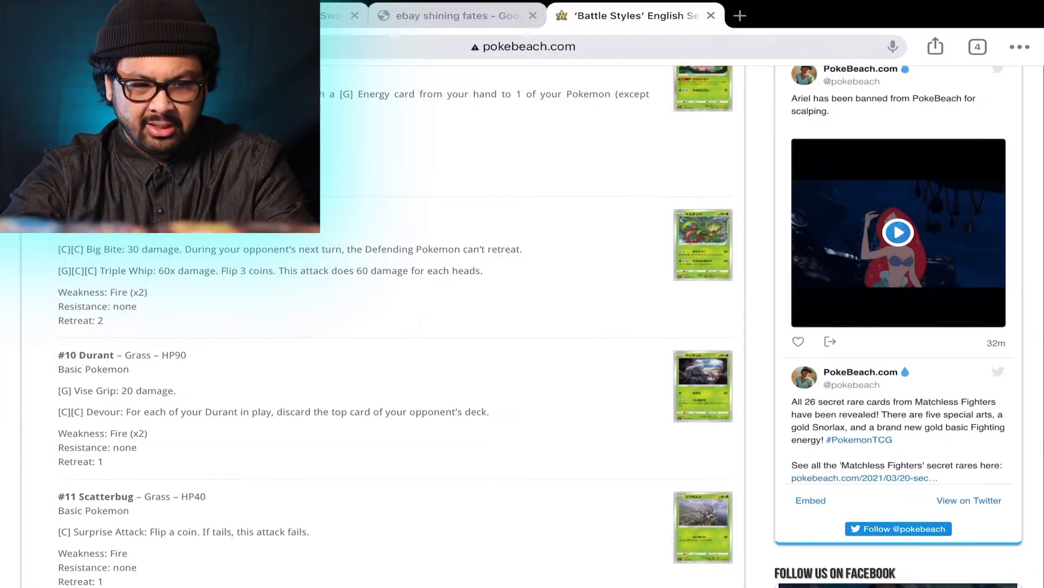
{"action": "scroll", "scroll_direction": "down", "scroll_amount": 3}
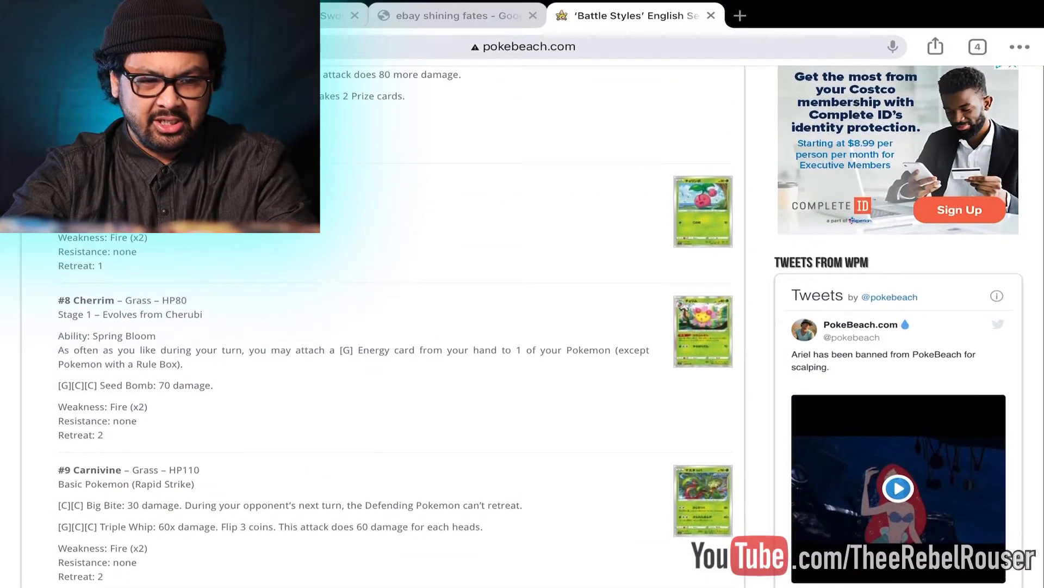
{"action": "scroll", "scroll_direction": "down", "scroll_amount": 3}
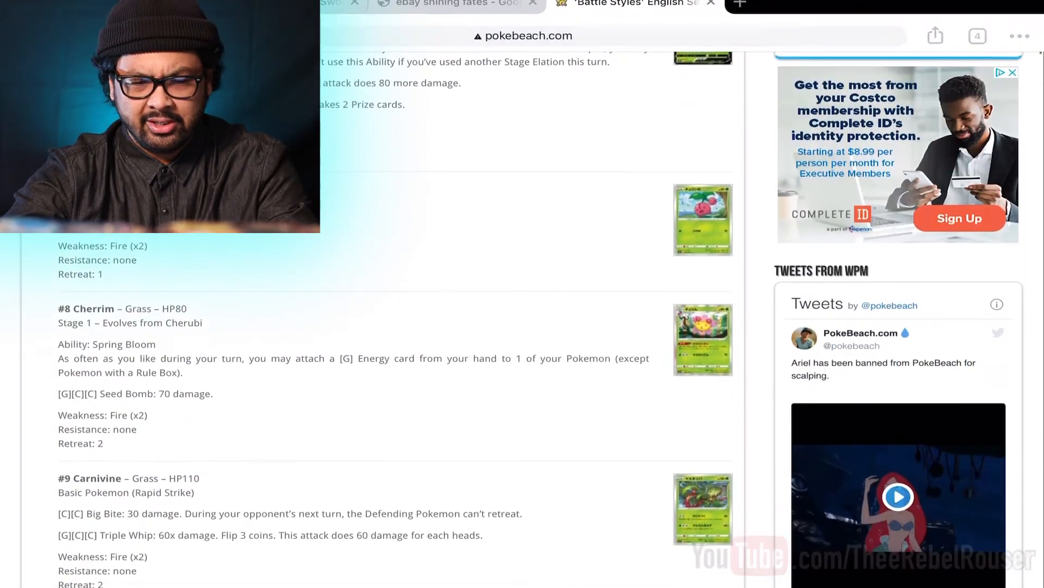
{"action": "scroll", "scroll_direction": "down", "scroll_amount": 3}
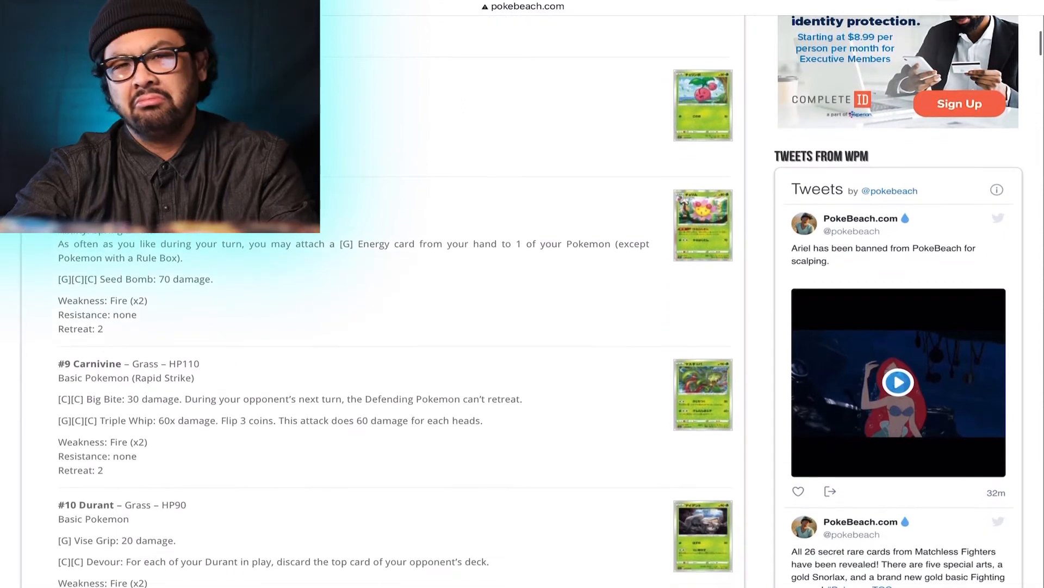
{"action": "scroll", "scroll_direction": "down", "scroll_amount": 3}
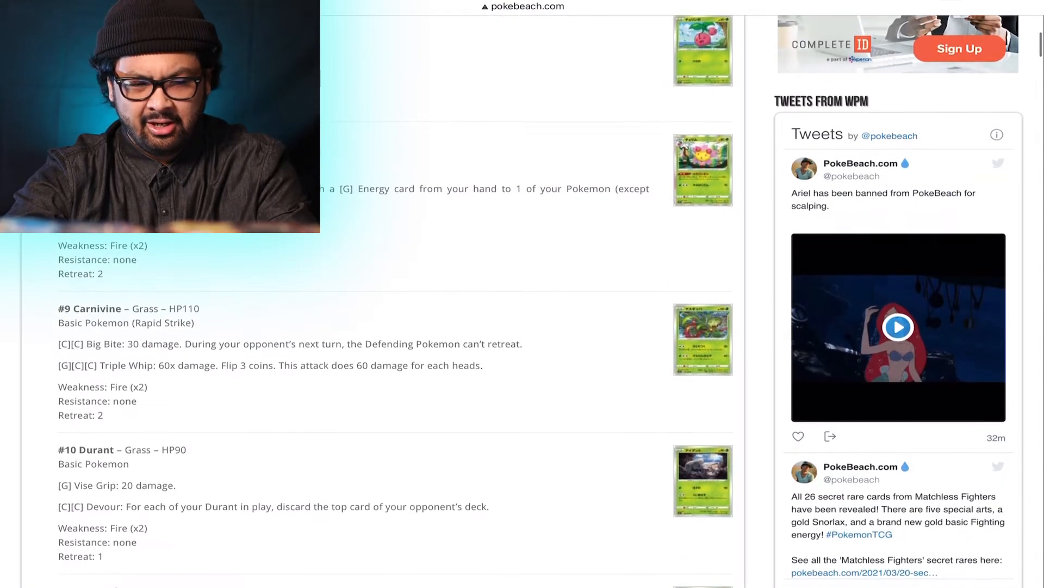
{"action": "scroll", "scroll_direction": "down", "scroll_amount": 3}
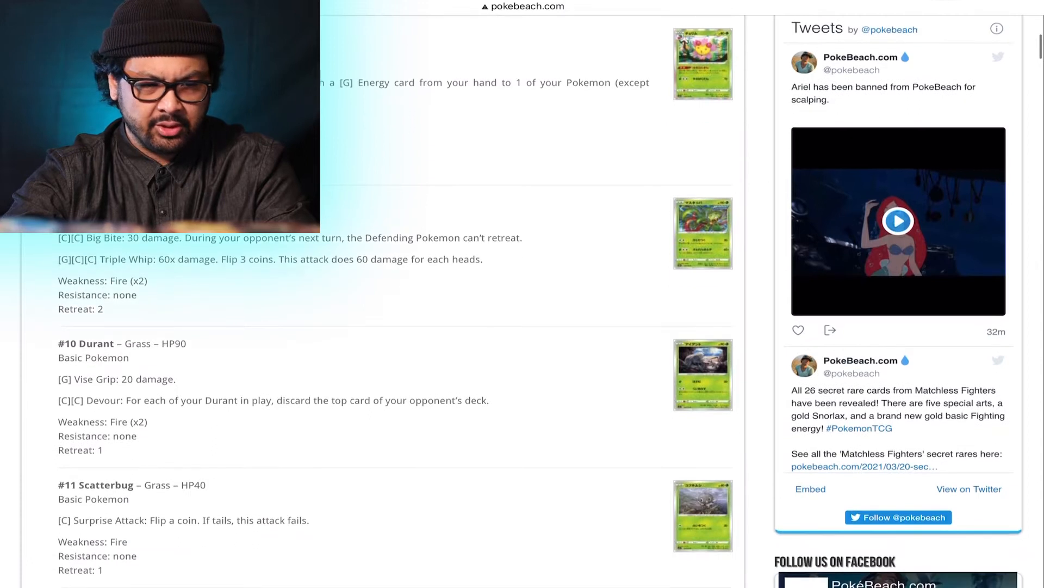
{"action": "scroll", "scroll_direction": "down", "scroll_amount": 3}
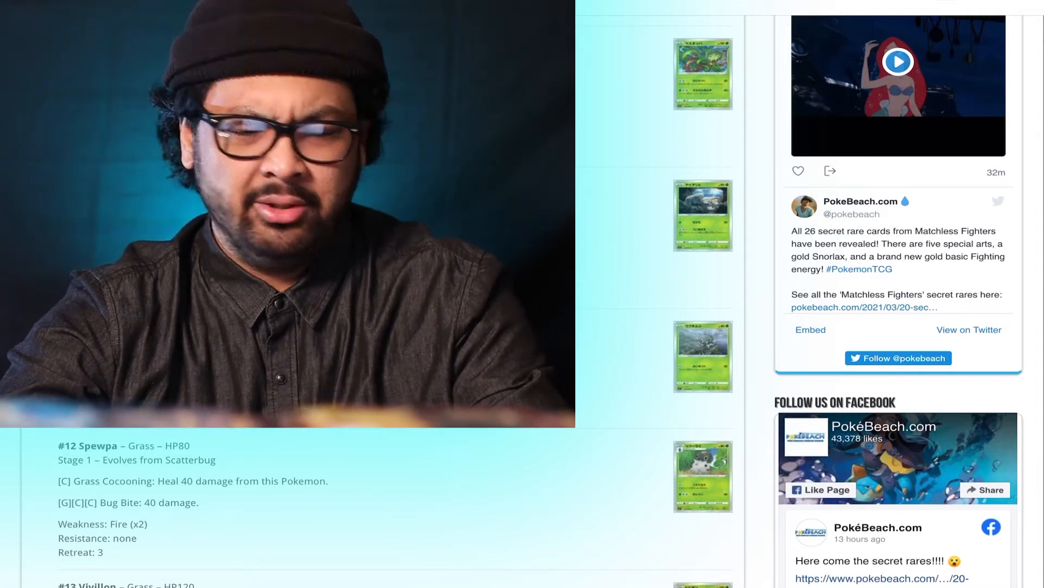
Step: Scroll past Flapple VMAX and Entei into Fire, reaching #21 Victini V and #22 Victini VMAX
{"action": "scroll", "scroll_direction": "down", "scroll_amount": 3}
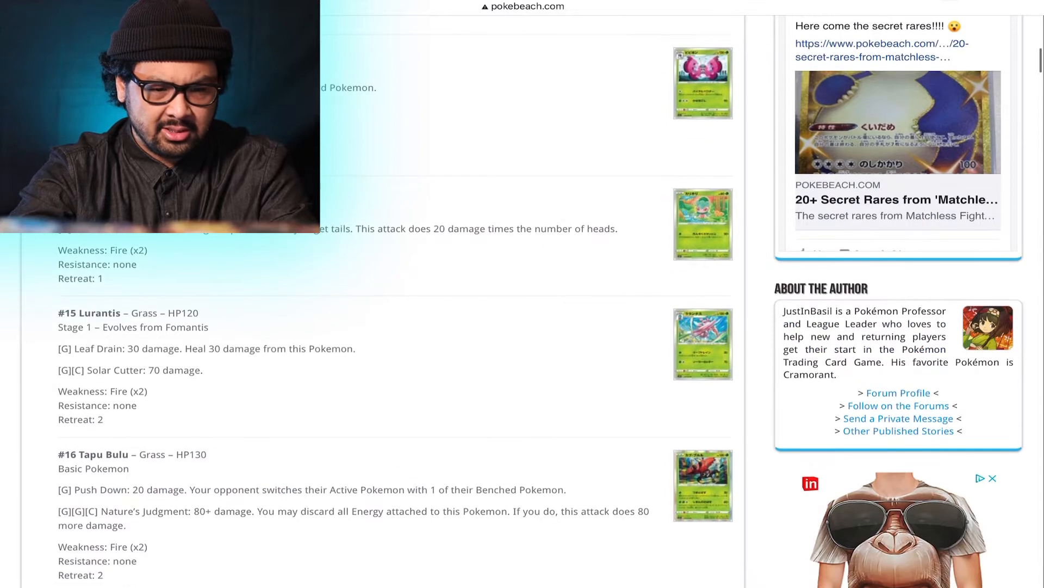
{"action": "scroll", "scroll_direction": "down", "scroll_amount": 3}
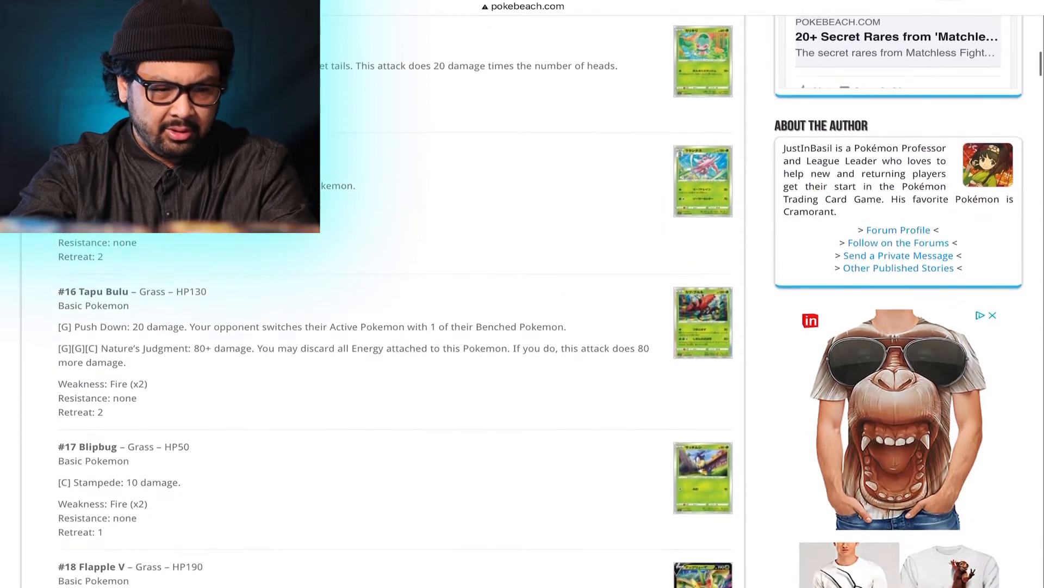
{"action": "scroll", "scroll_direction": "down", "scroll_amount": 3}
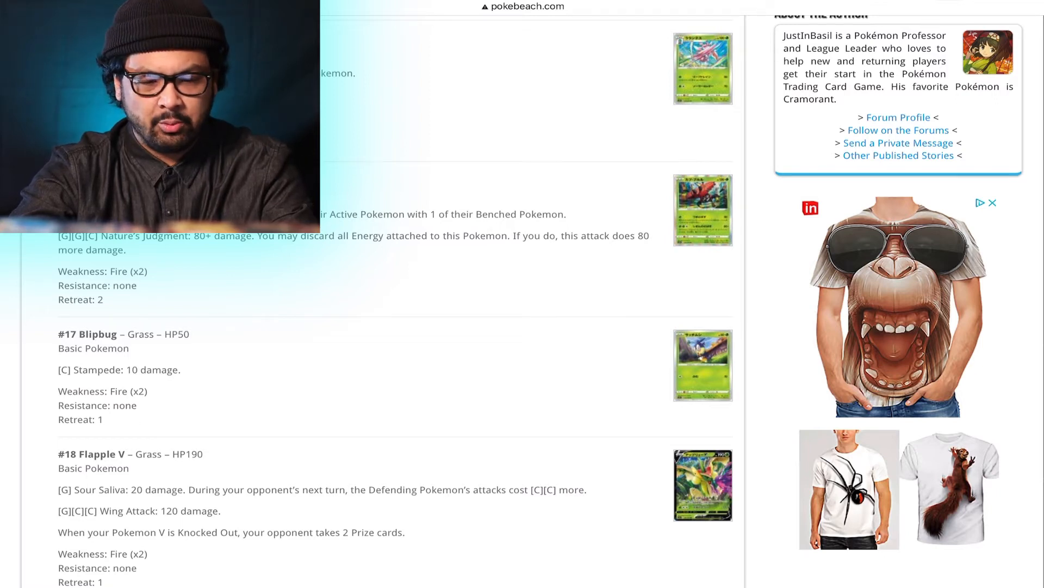
{"action": "scroll", "scroll_direction": "down", "scroll_amount": 3}
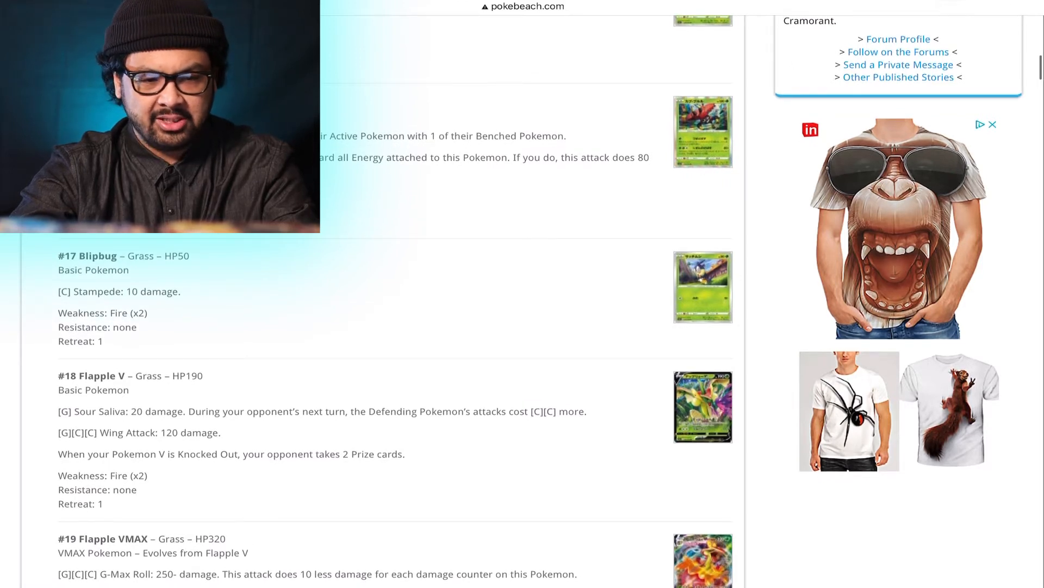
{"action": "scroll", "scroll_direction": "down", "scroll_amount": 3}
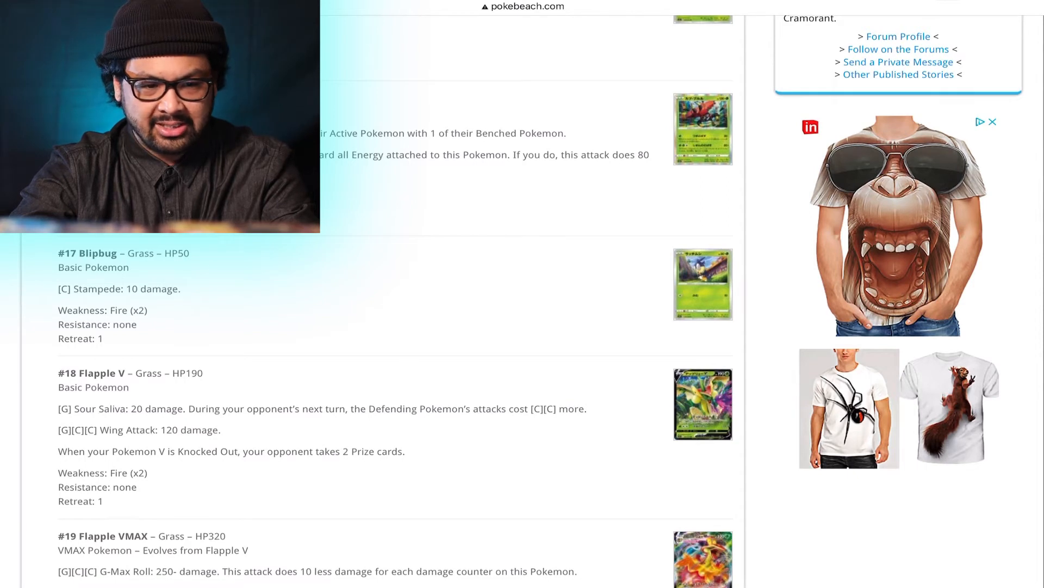
{"action": "scroll", "scroll_direction": "down", "scroll_amount": 3}
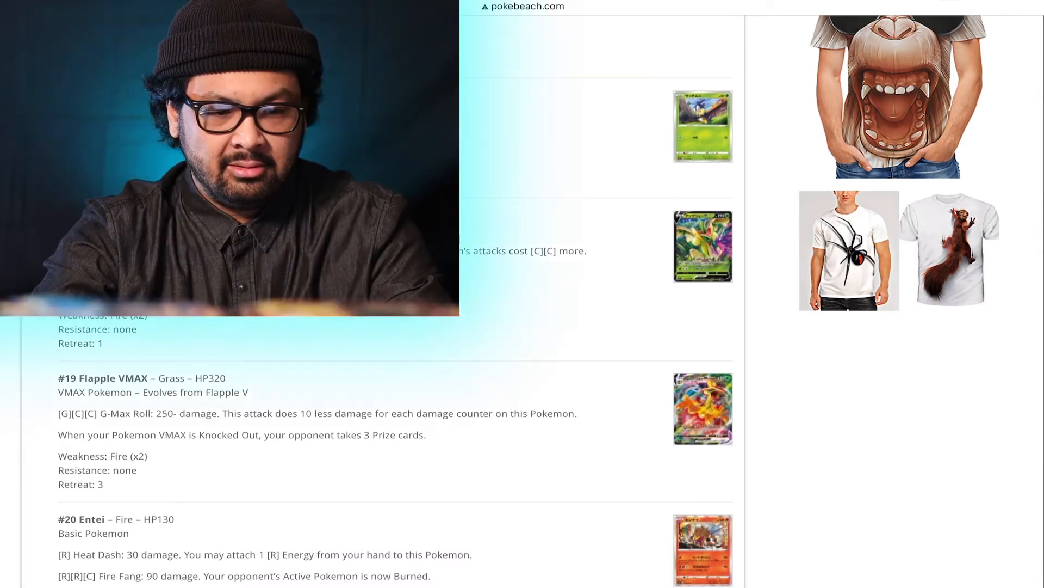
{"action": "scroll", "scroll_direction": "down", "scroll_amount": 3}
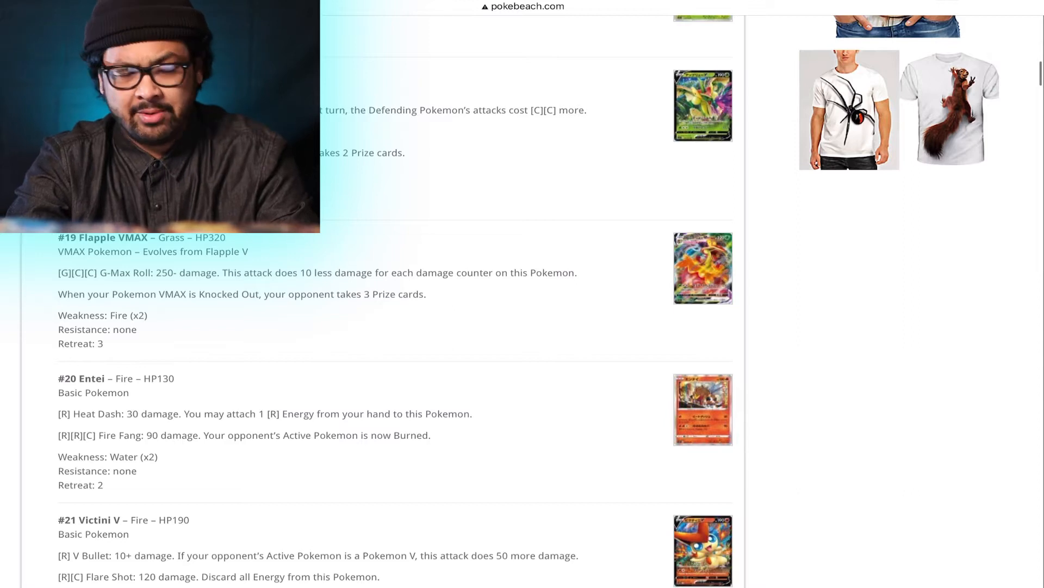
{"action": "scroll", "scroll_direction": "down", "scroll_amount": 3}
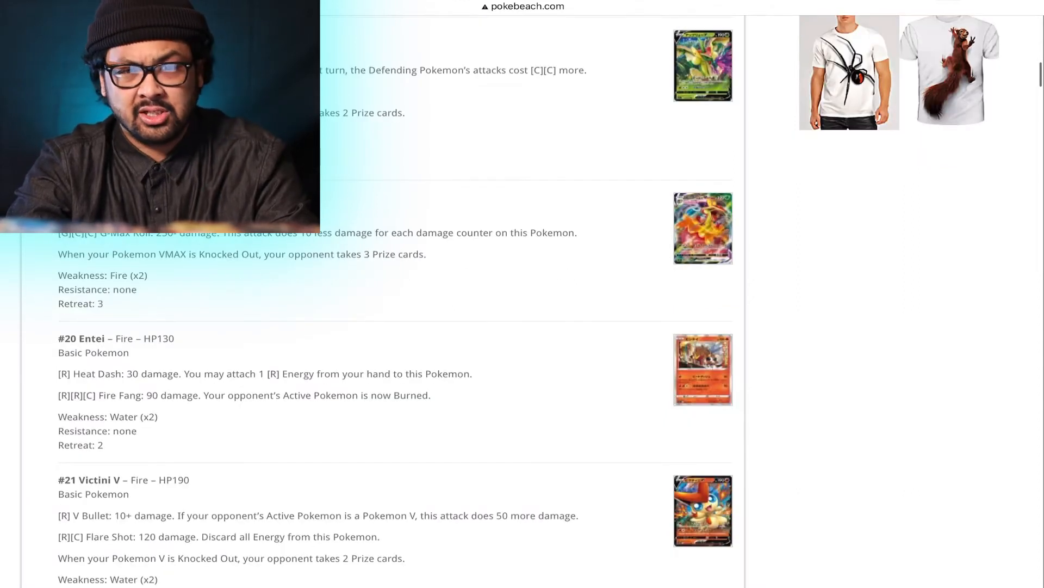
{"action": "scroll", "scroll_direction": "down", "scroll_amount": 3}
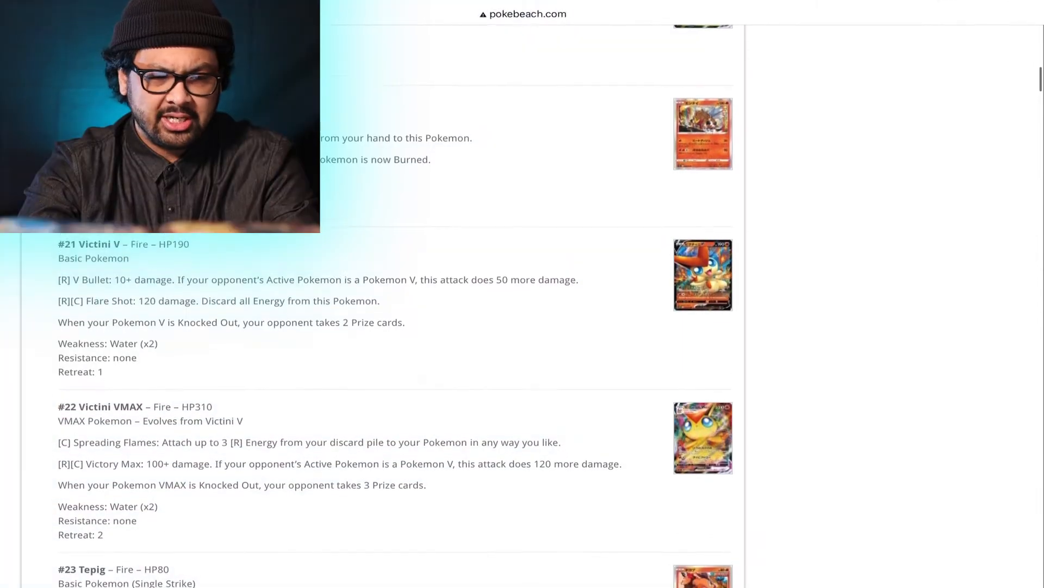
Step: Scroll past Tepig and Emboar to #26 Heatmor and #27 Salandit
{"action": "scroll", "scroll_direction": "down", "scroll_amount": 3}
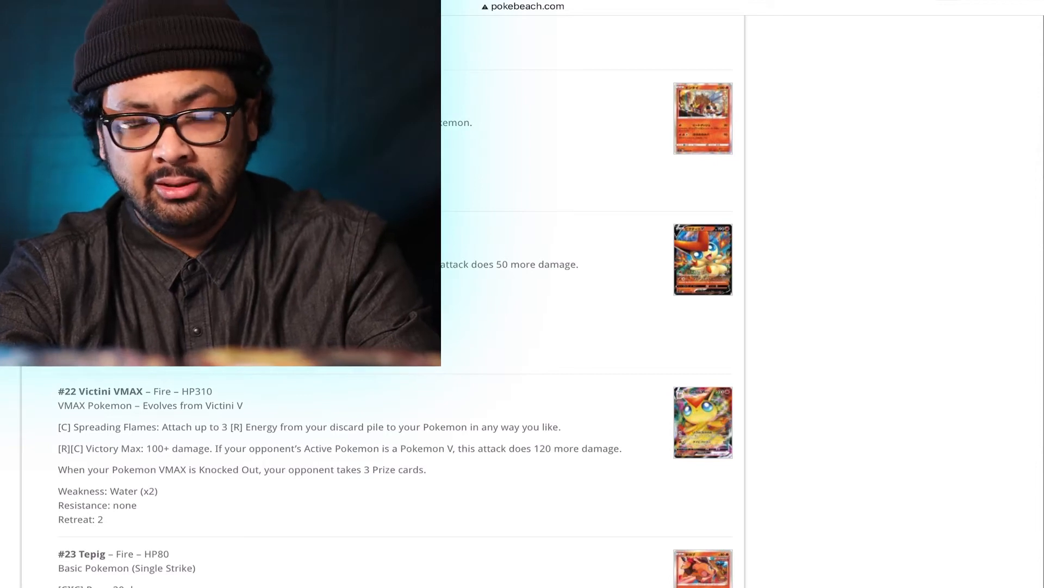
{"action": "scroll", "scroll_direction": "down", "scroll_amount": 3}
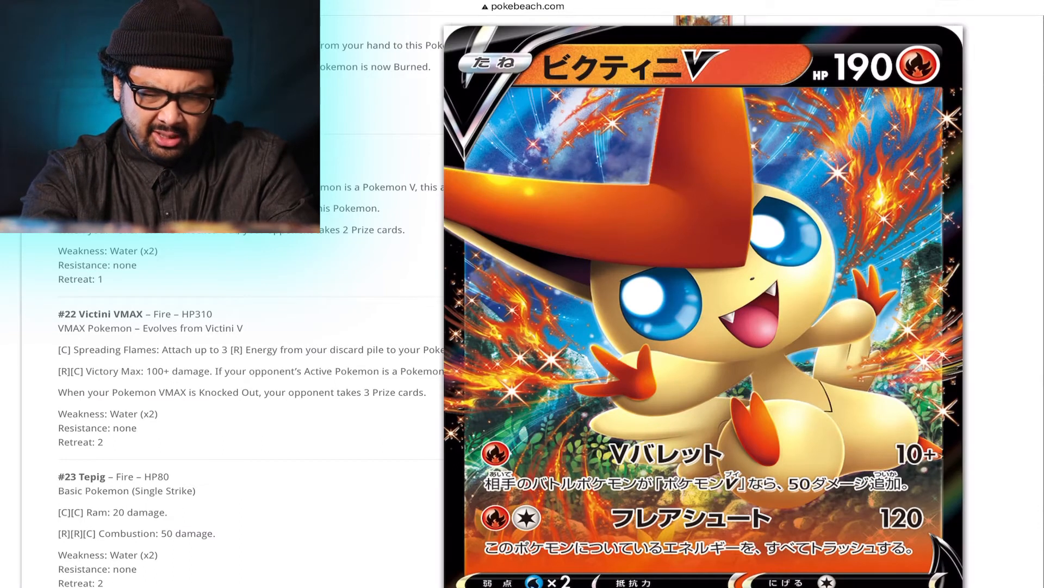
{"action": "scroll", "scroll_direction": "down", "scroll_amount": 3}
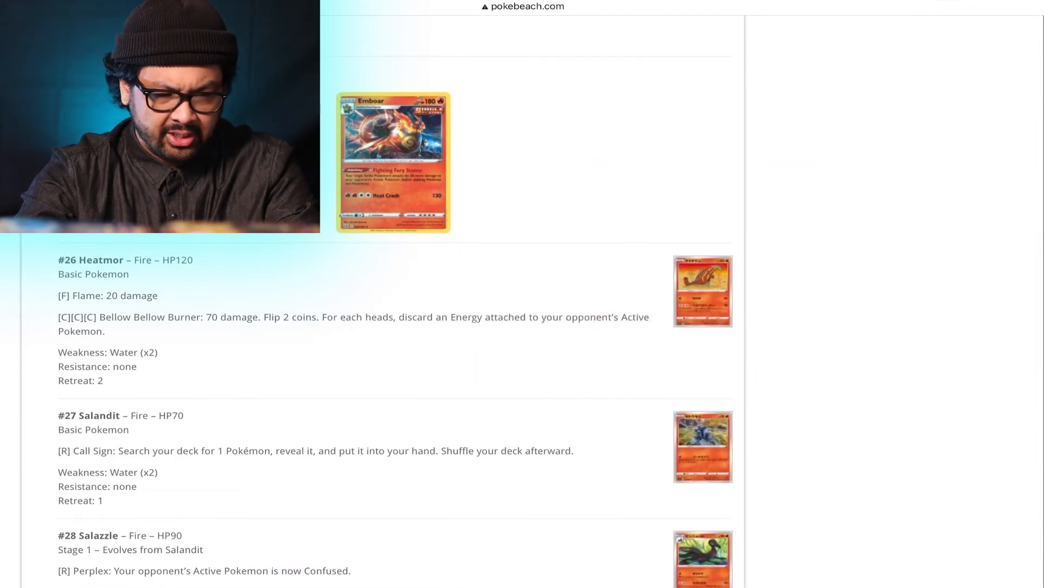
Step: Scroll past Sizzlipede, Centiskorch, Horsea, Seadra and Kingdra to #34 Galarian Mr. Mime
{"action": "scroll", "scroll_direction": "down", "scroll_amount": 3}
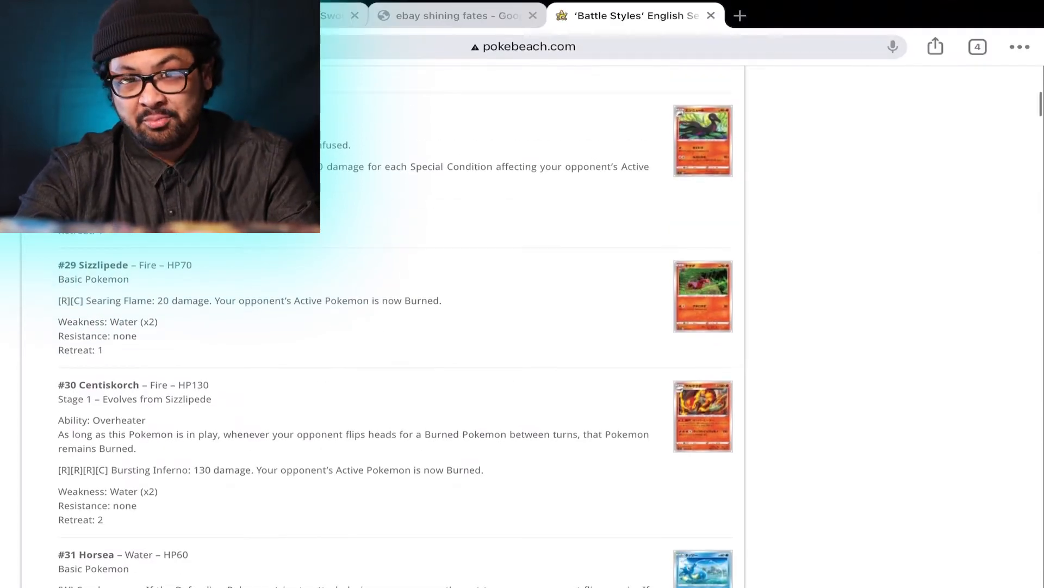
{"action": "scroll", "scroll_direction": "down", "scroll_amount": 3}
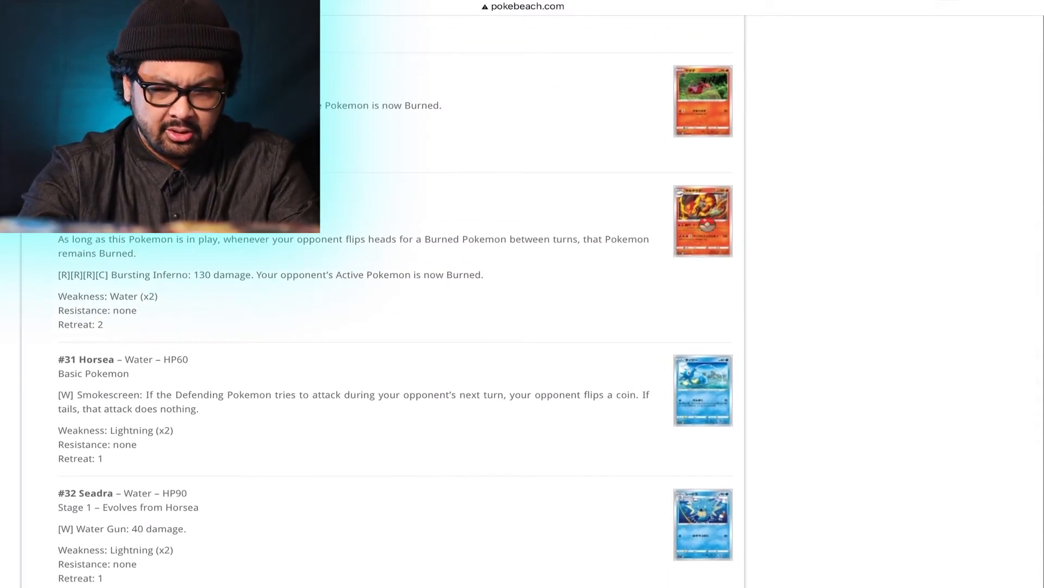
{"action": "left_click", "coordinate": [701, 221]}
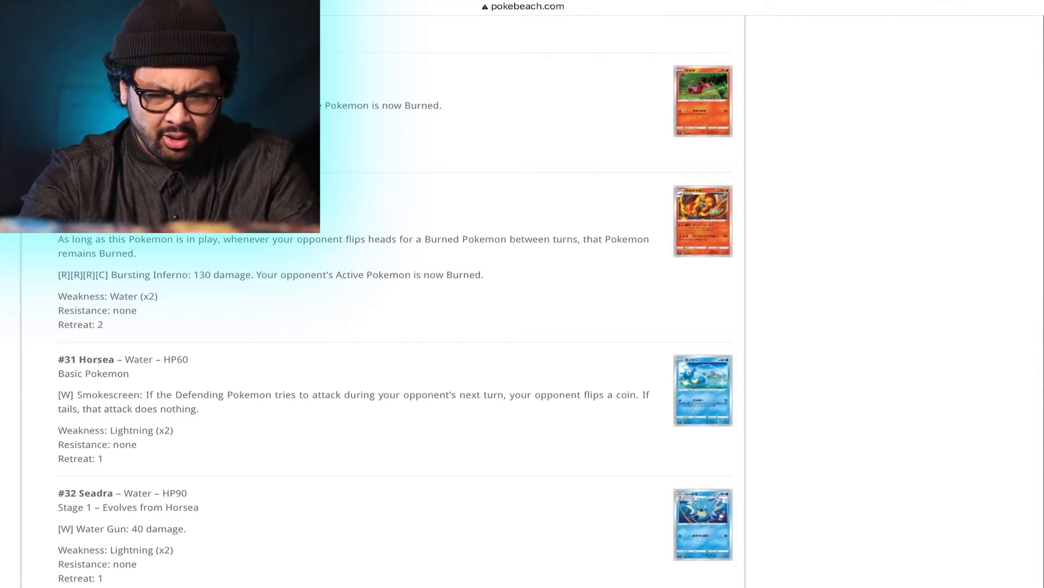
{"action": "scroll", "scroll_direction": "down", "scroll_amount": 3}
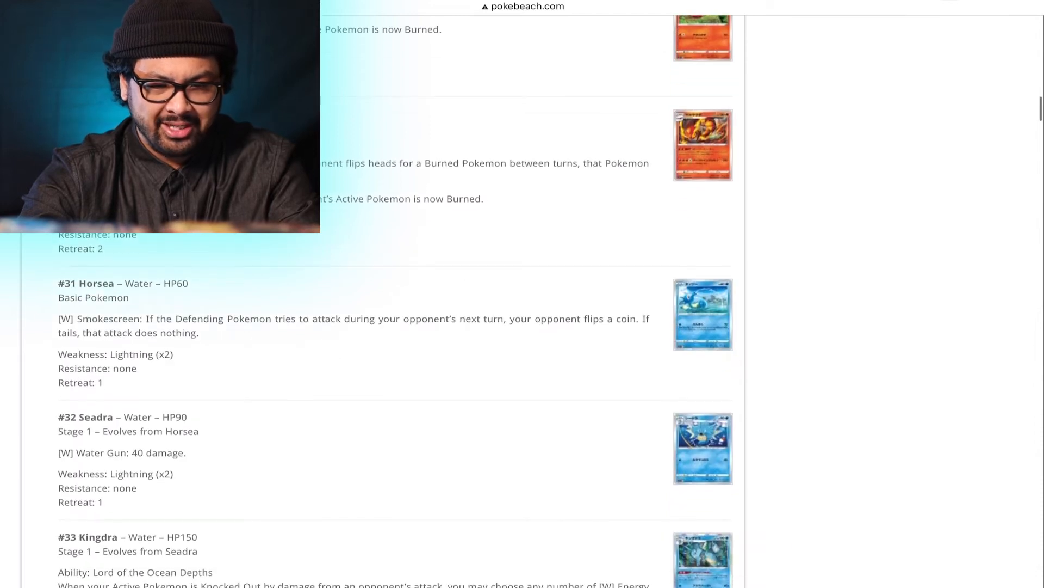
{"action": "scroll", "scroll_direction": "down", "scroll_amount": 3}
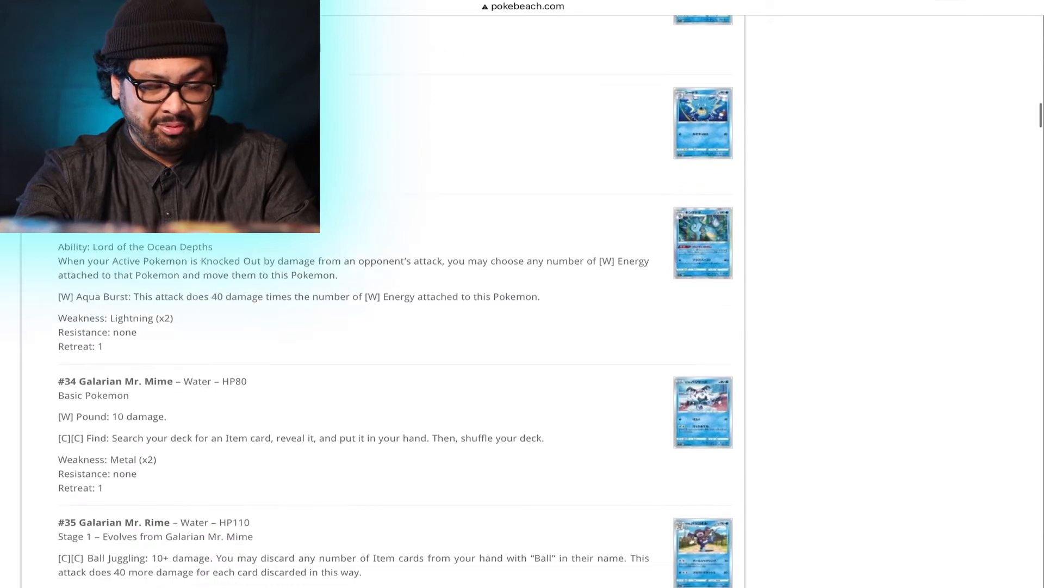
Step: Scroll past Corphish, Crawdaunt, Frillish and Jellicent to #44 Electabuzz and #45 Electivire
{"action": "scroll", "scroll_direction": "down", "scroll_amount": 3}
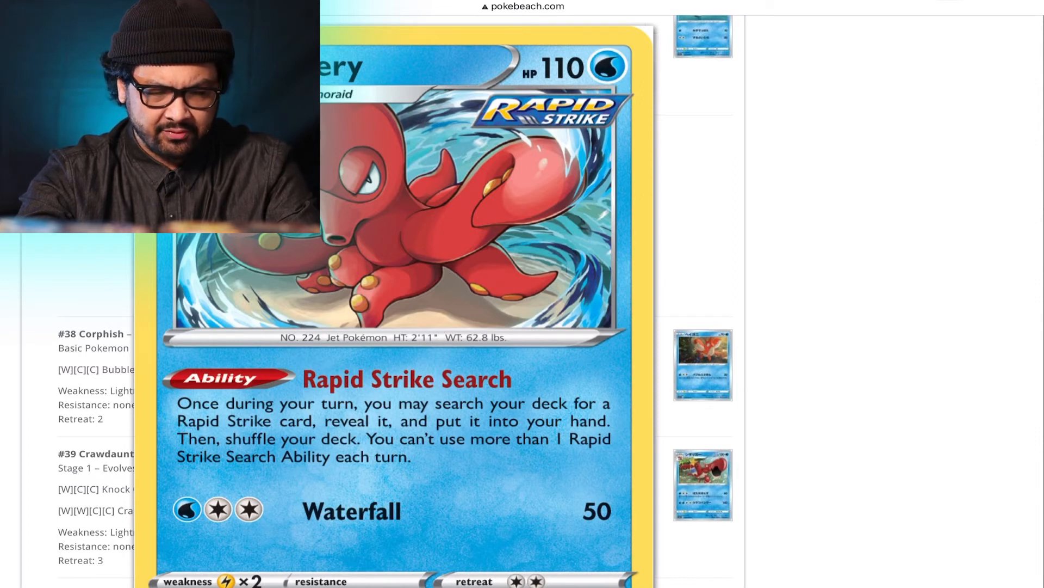
{"action": "left_click", "coordinate": [393, 229]}
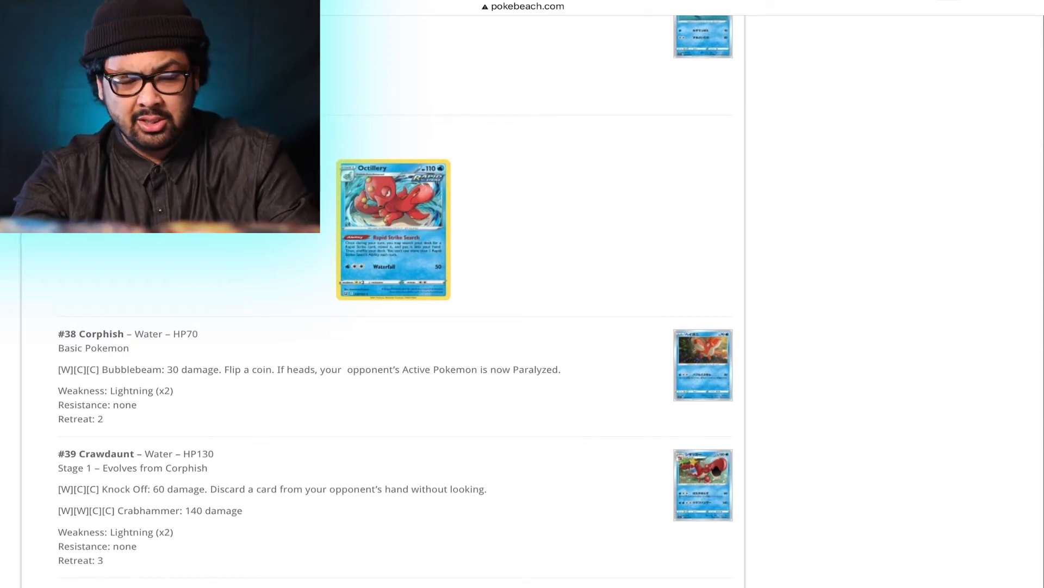
{"action": "scroll", "scroll_direction": "down", "scroll_amount": 3}
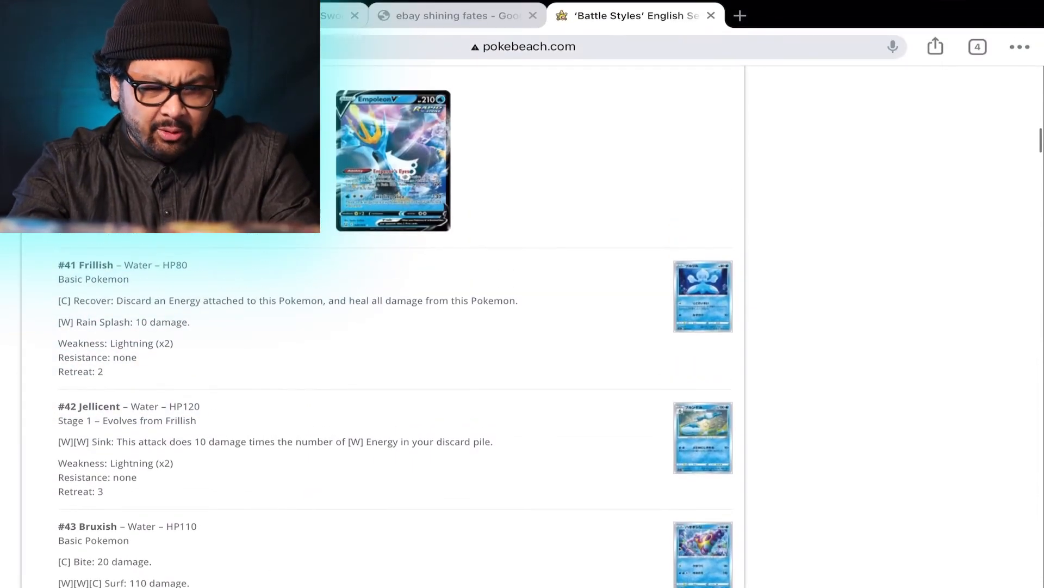
{"action": "scroll", "scroll_direction": "down", "scroll_amount": 3}
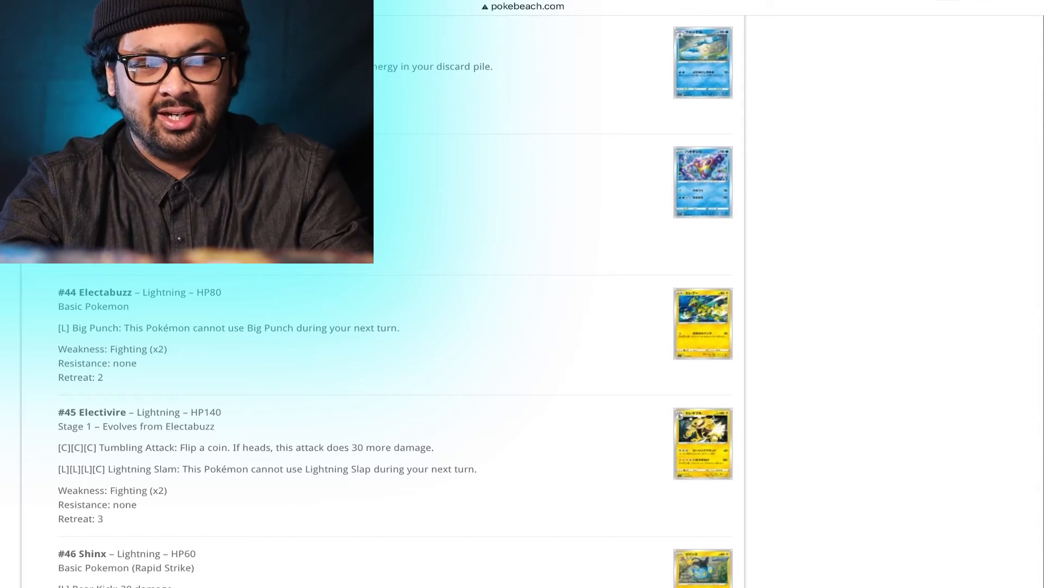
Step: Scroll past Lightning's Shinx and Luxio into Psychic, reaching #56 Grumpig and #57 Baltoy
{"action": "scroll", "scroll_direction": "down", "scroll_amount": 3}
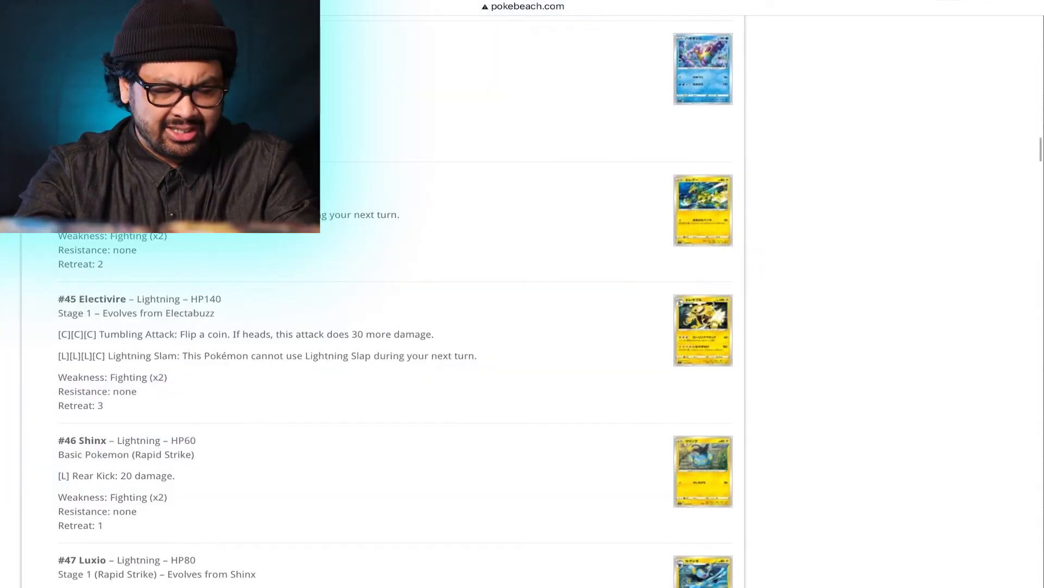
{"action": "scroll", "scroll_direction": "down", "scroll_amount": 3}
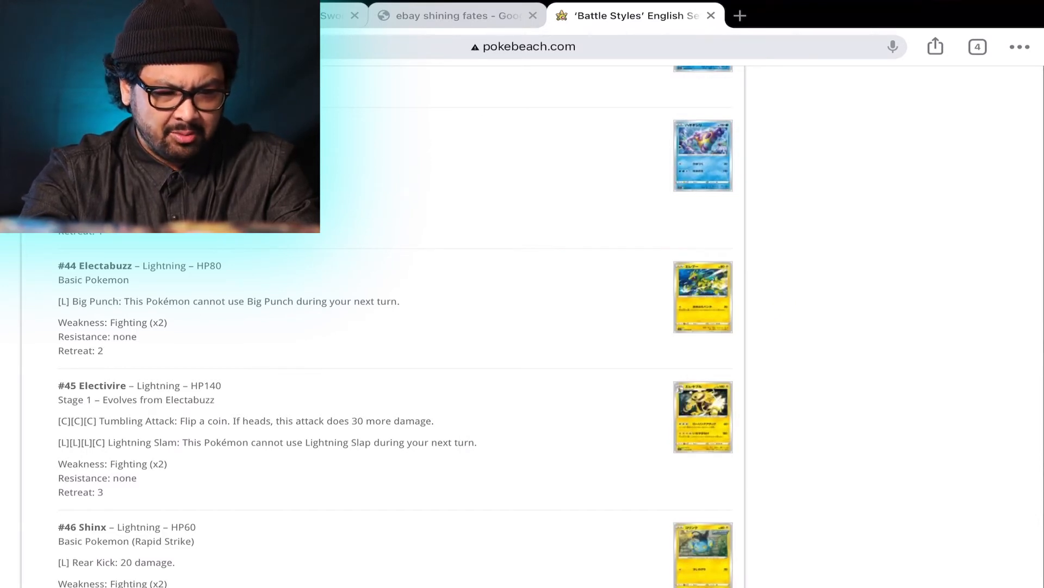
{"action": "scroll", "scroll_direction": "down", "scroll_amount": 3}
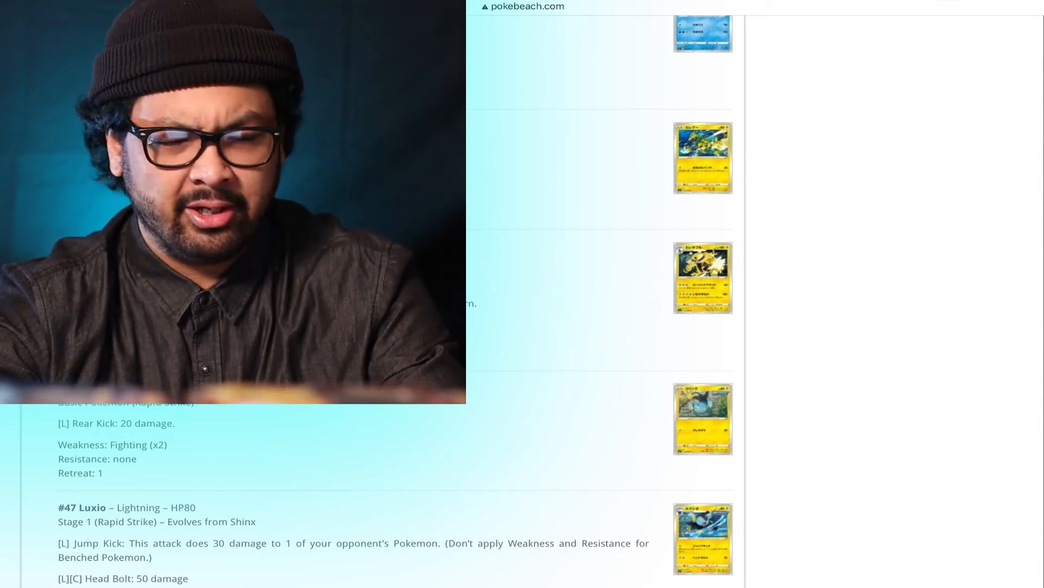
{"action": "scroll", "scroll_direction": "down", "scroll_amount": 3}
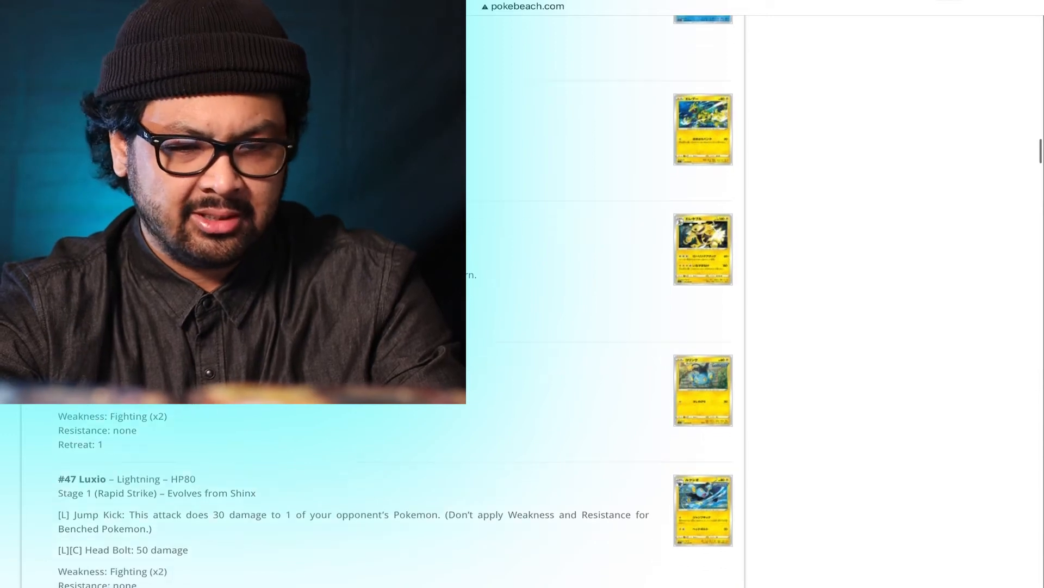
{"action": "scroll", "scroll_direction": "down", "scroll_amount": 3}
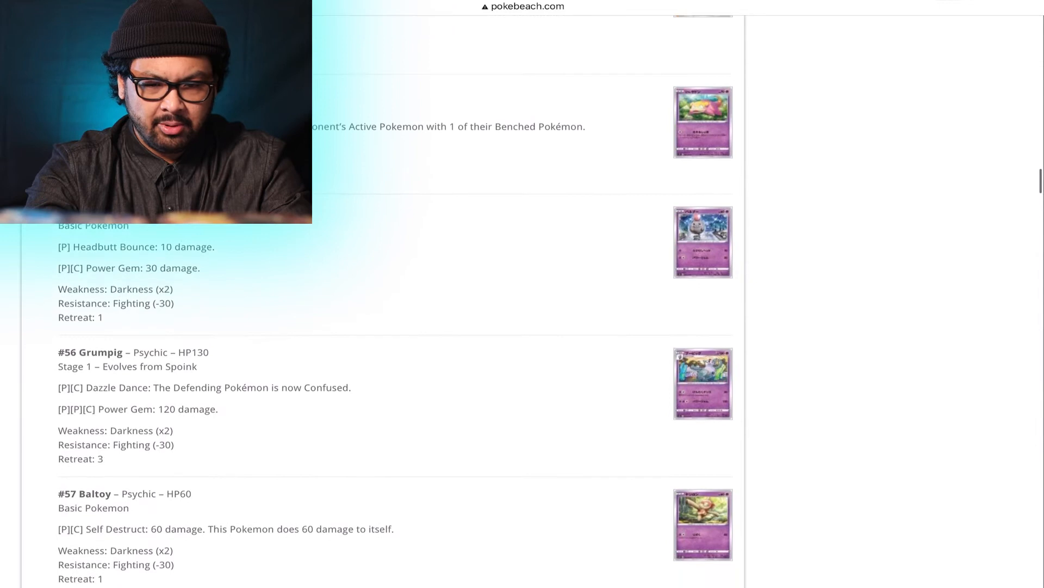
Step: Scroll past Psychic's Chimecho, Espurr, Necrozma V and Dottler to Fighting's #68 Onix and #69 Cubone
{"action": "scroll", "scroll_direction": "down", "scroll_amount": 3}
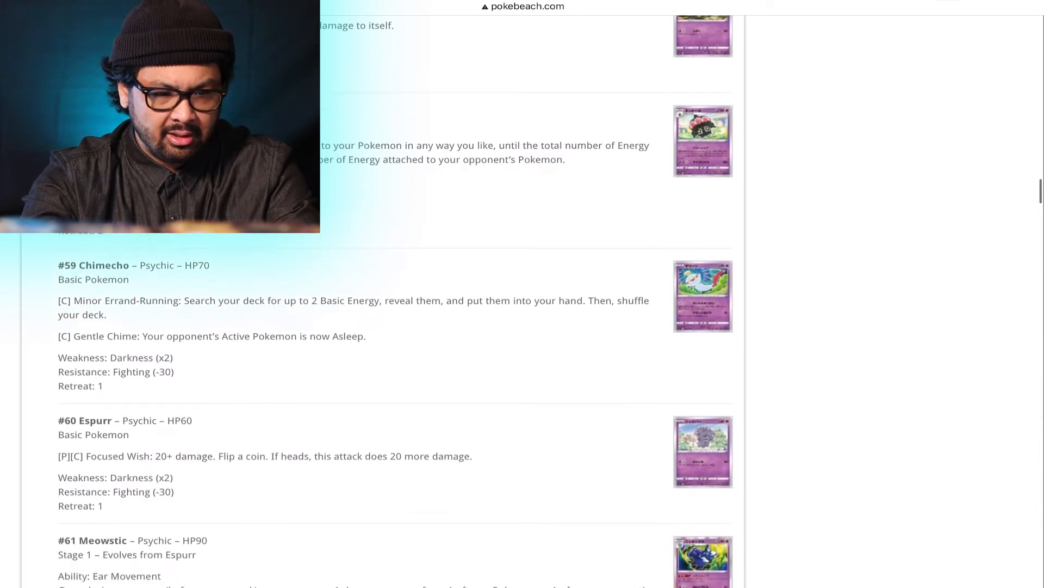
{"action": "left_click", "coordinate": [702, 141]}
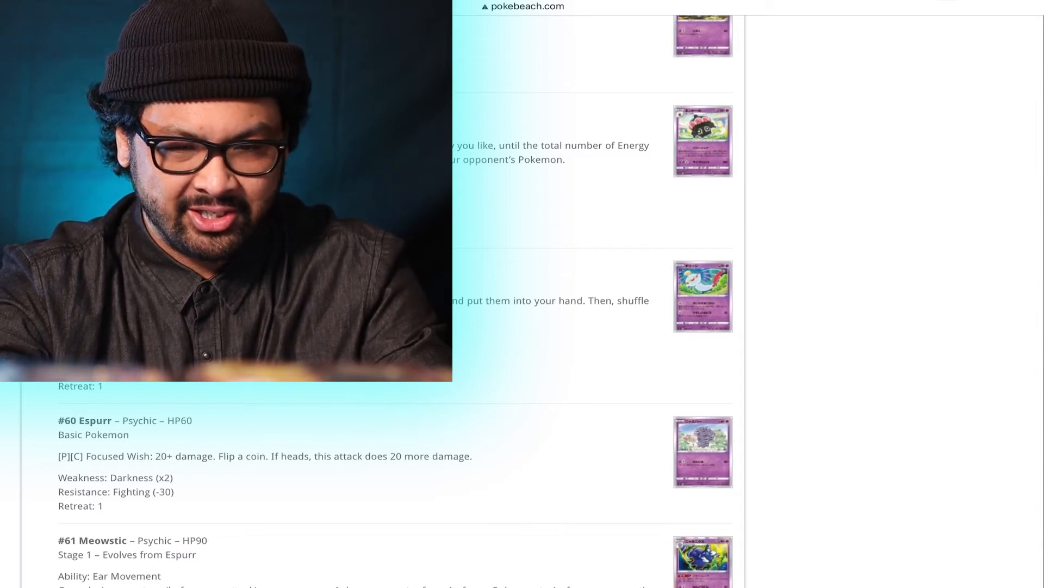
{"action": "scroll", "scroll_direction": "down", "scroll_amount": 3}
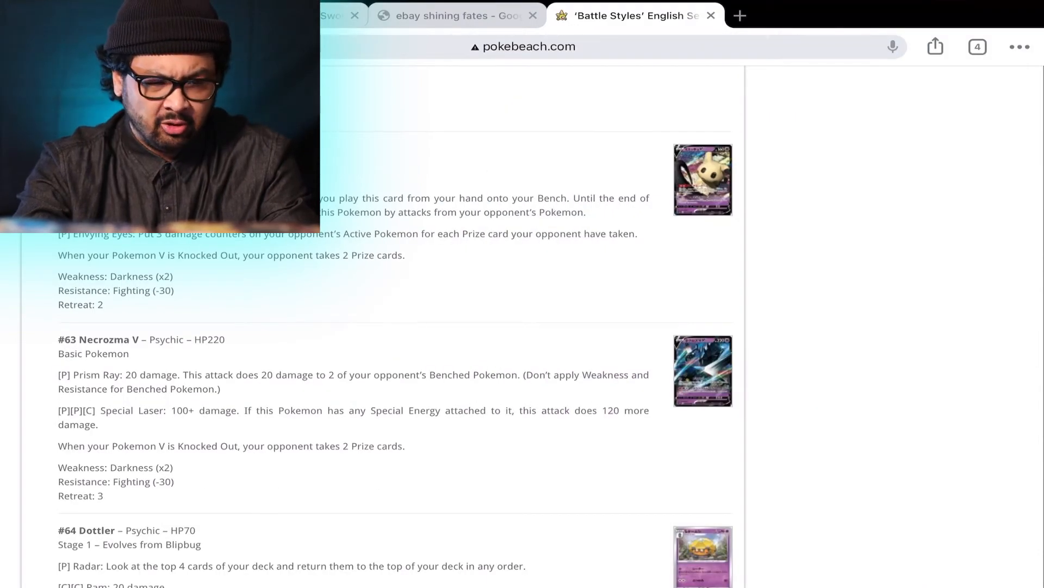
{"action": "scroll", "scroll_direction": "down", "scroll_amount": 3}
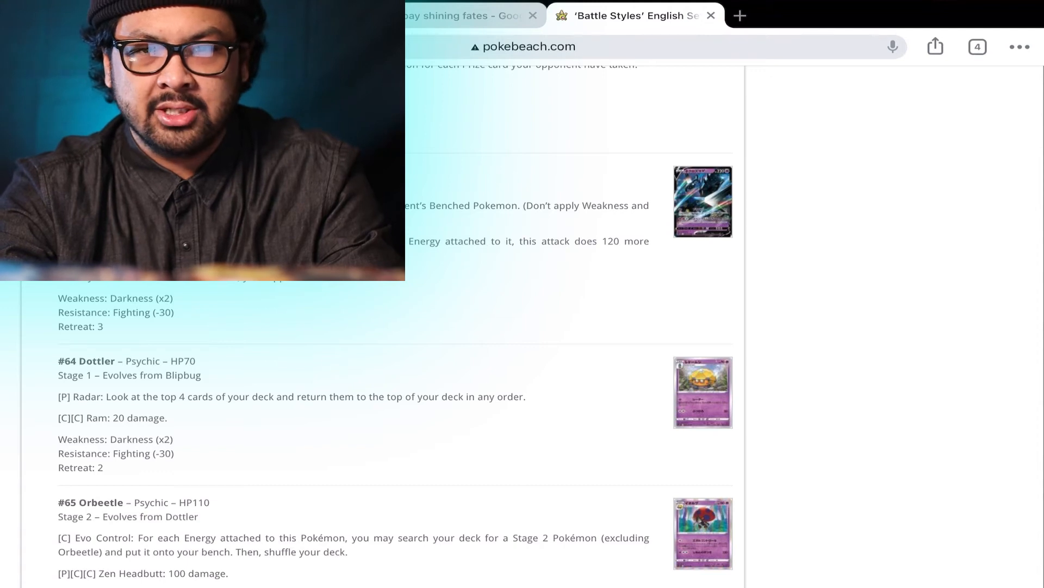
{"action": "scroll", "scroll_direction": "up", "scroll_amount": 3}
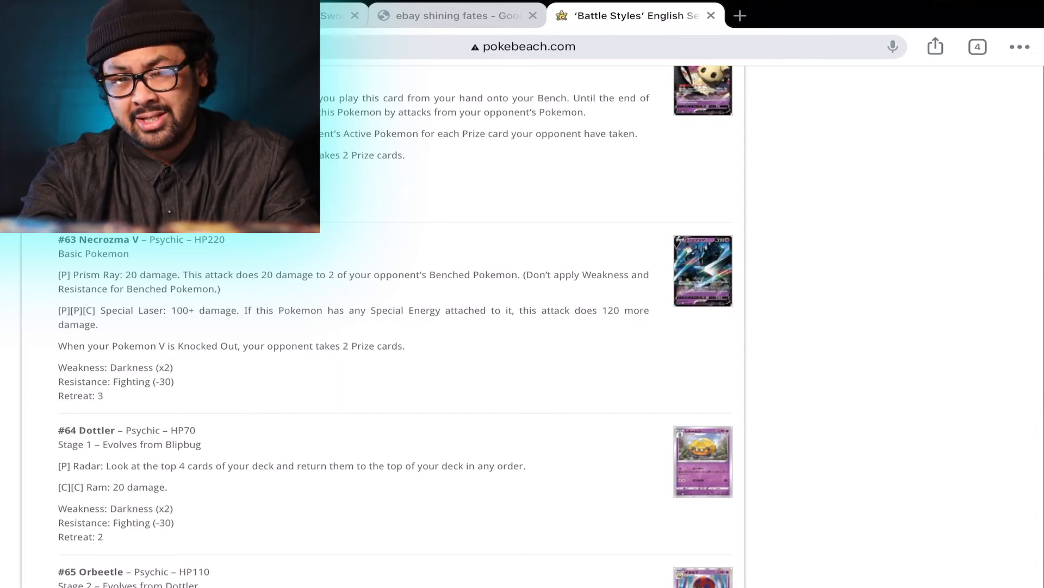
{"action": "scroll", "scroll_direction": "down", "scroll_amount": 3}
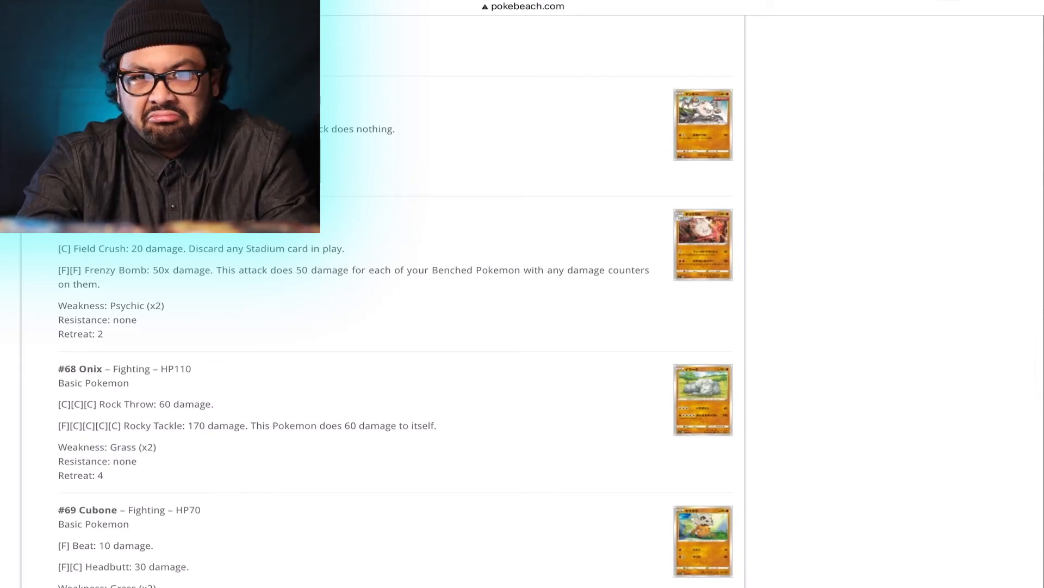
Step: Enlarge the #70 Marowak card image, close it, and scroll on to #78 Rolycoly and #79 Carkol
{"action": "scroll", "scroll_direction": "down", "scroll_amount": 3}
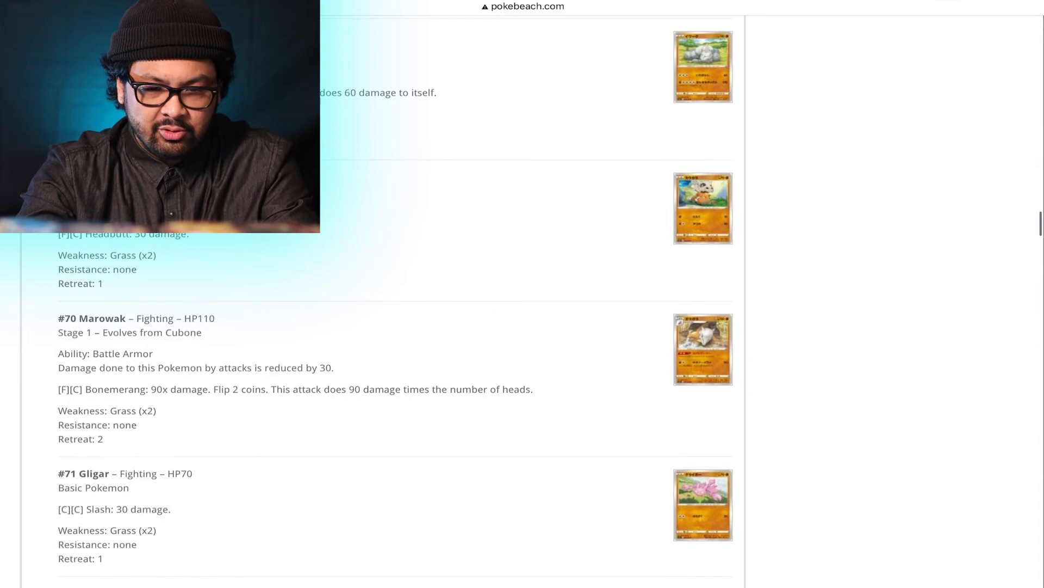
{"action": "scroll", "scroll_direction": "down", "scroll_amount": 3}
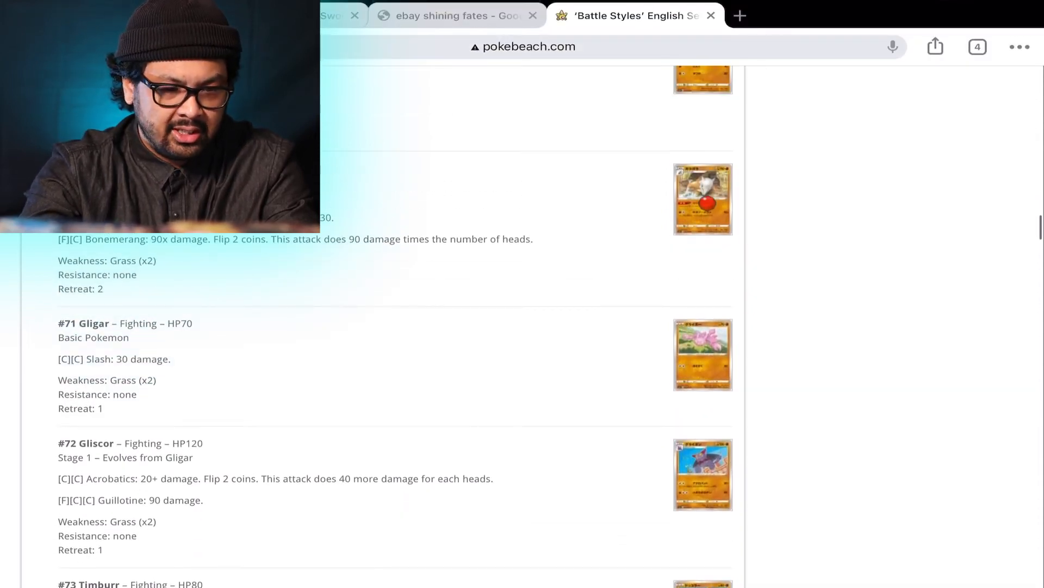
{"action": "left_click", "coordinate": [703, 198]}
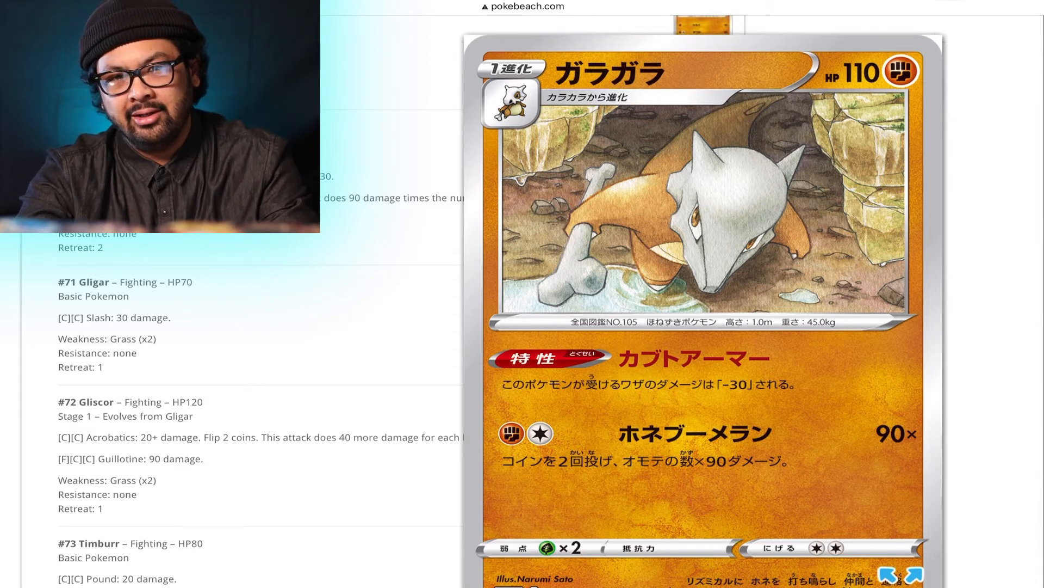
{"action": "scroll", "scroll_direction": "down", "scroll_amount": 3}
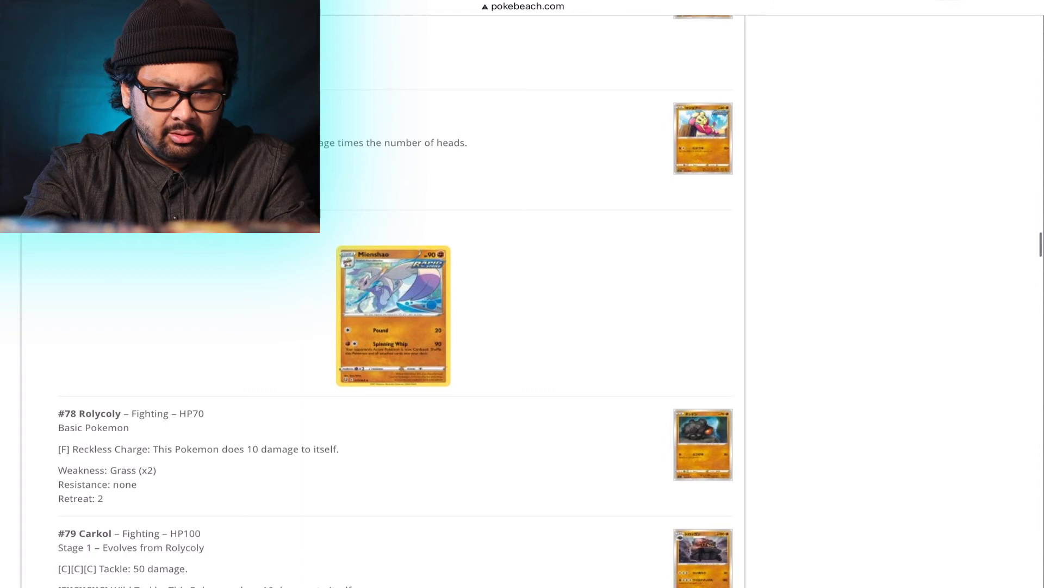
{"action": "left_click", "coordinate": [393, 316]}
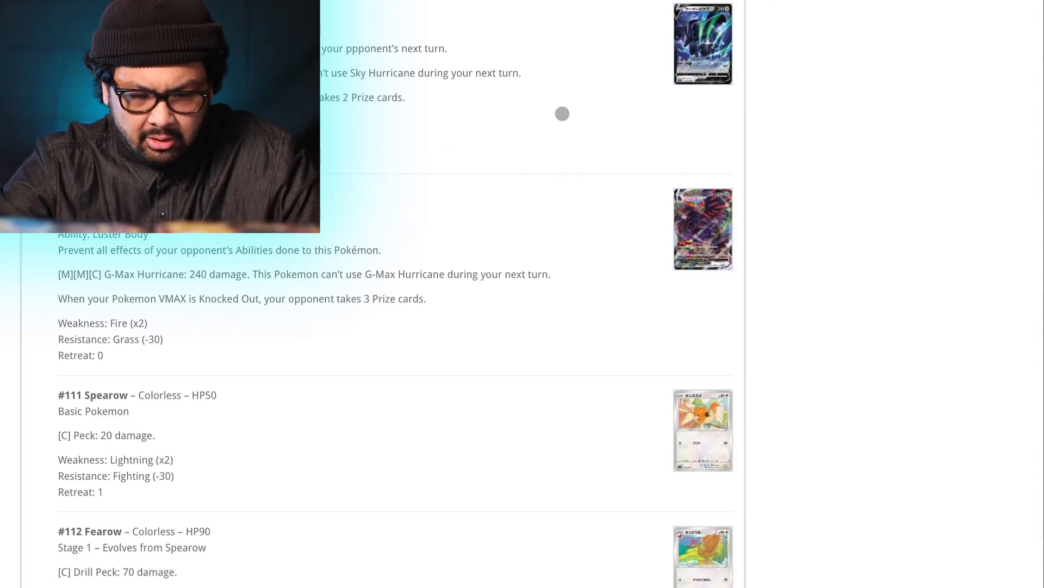
{"action": "mouse_move", "coordinate": [657, 237]}
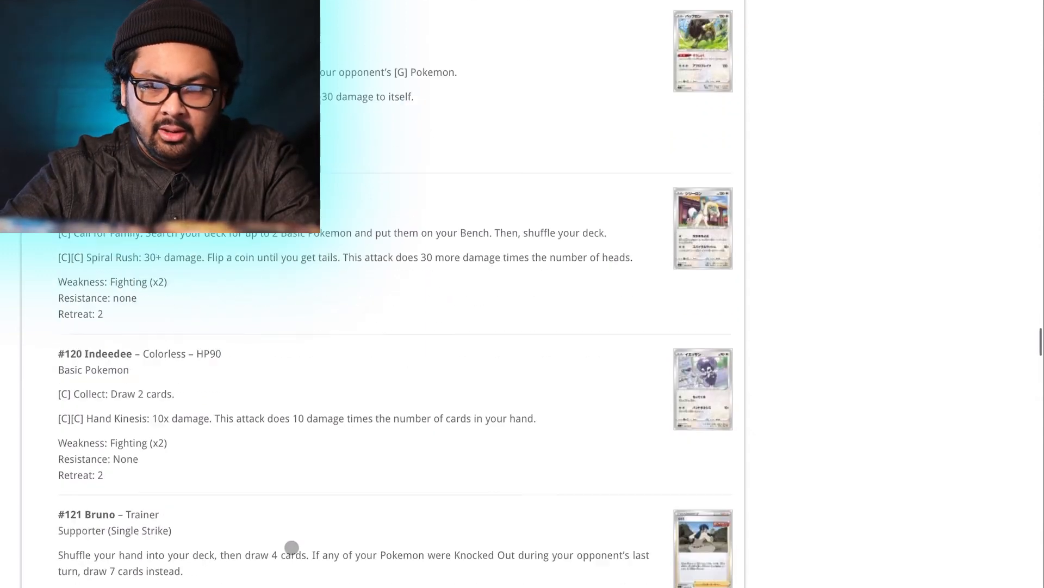
Step: Scroll past #111 Spearow and #120 Indeedee to Trainers #121 Bruno and #122 Camping Gear
{"action": "scroll", "scroll_direction": "down", "scroll_amount": 3}
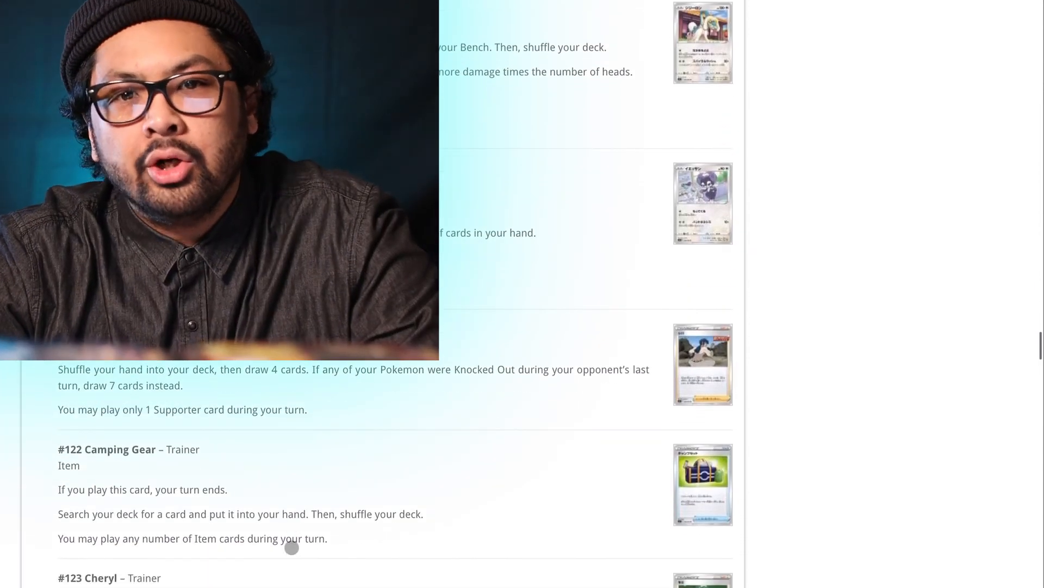
Step: Scroll the Trainer section past Sordward and Shielbert toward #134 Tool Jammer
{"action": "scroll", "scroll_direction": "down", "scroll_amount": 3}
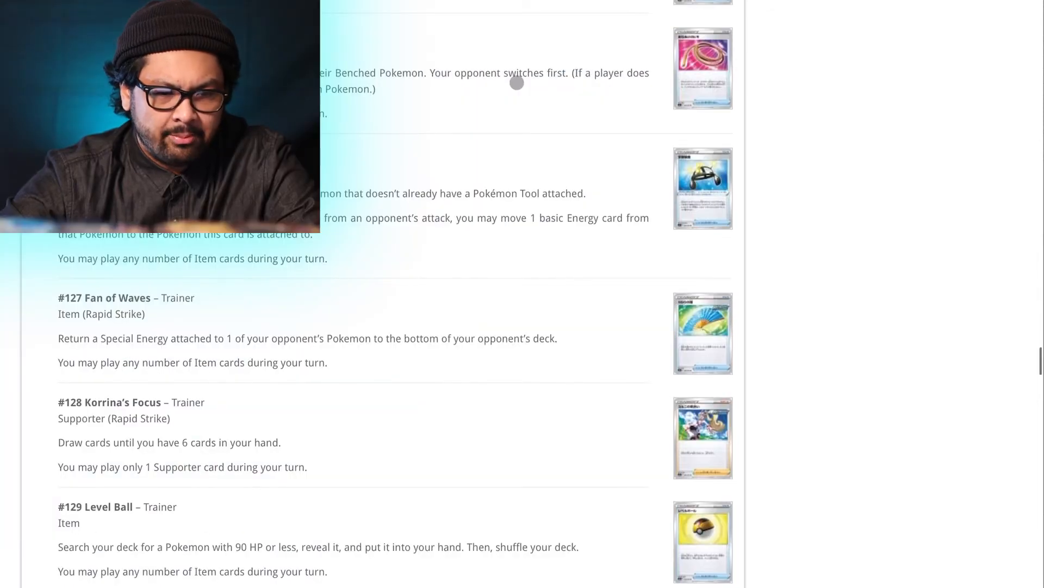
{"action": "scroll", "scroll_direction": "down", "scroll_amount": 3}
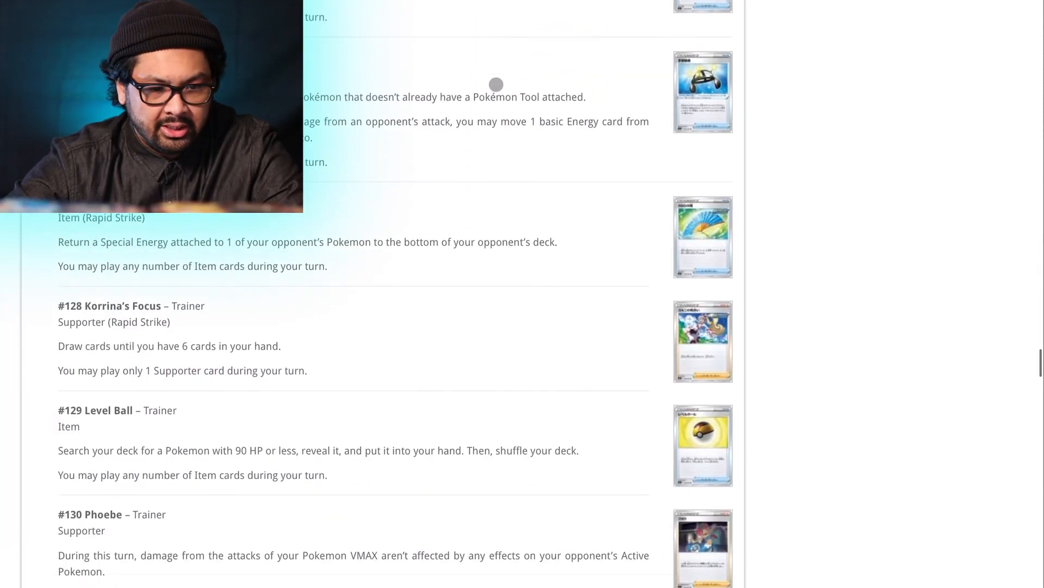
{"action": "scroll", "scroll_direction": "down", "scroll_amount": 3}
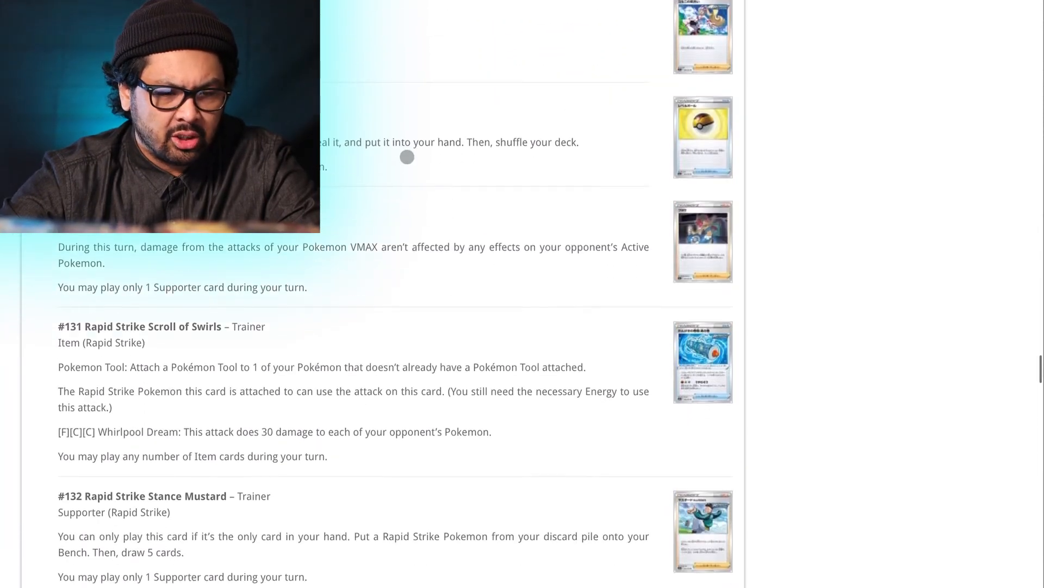
{"action": "scroll", "scroll_direction": "down", "scroll_amount": 3}
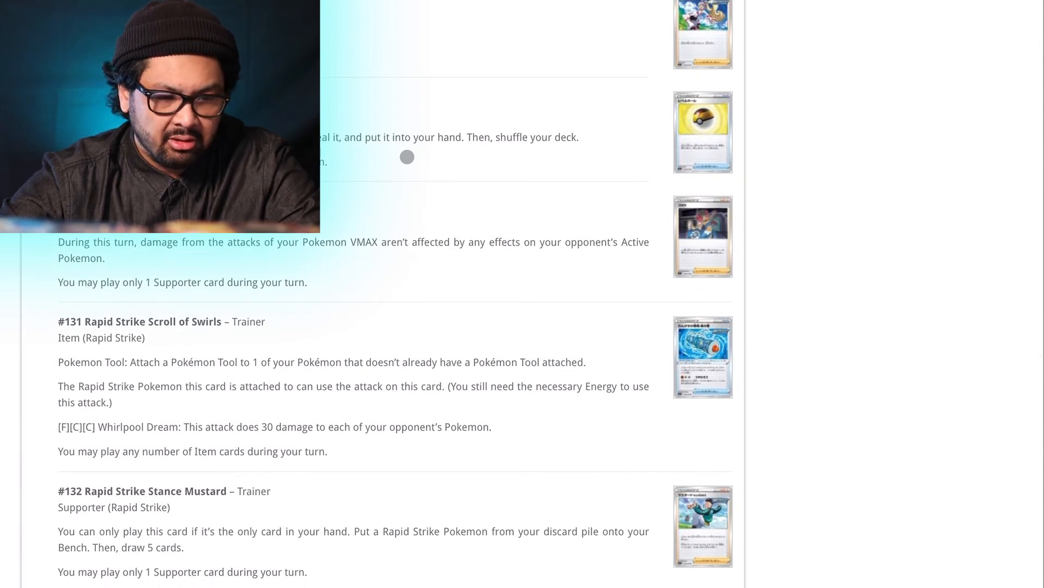
{"action": "scroll", "scroll_direction": "down", "scroll_amount": 3}
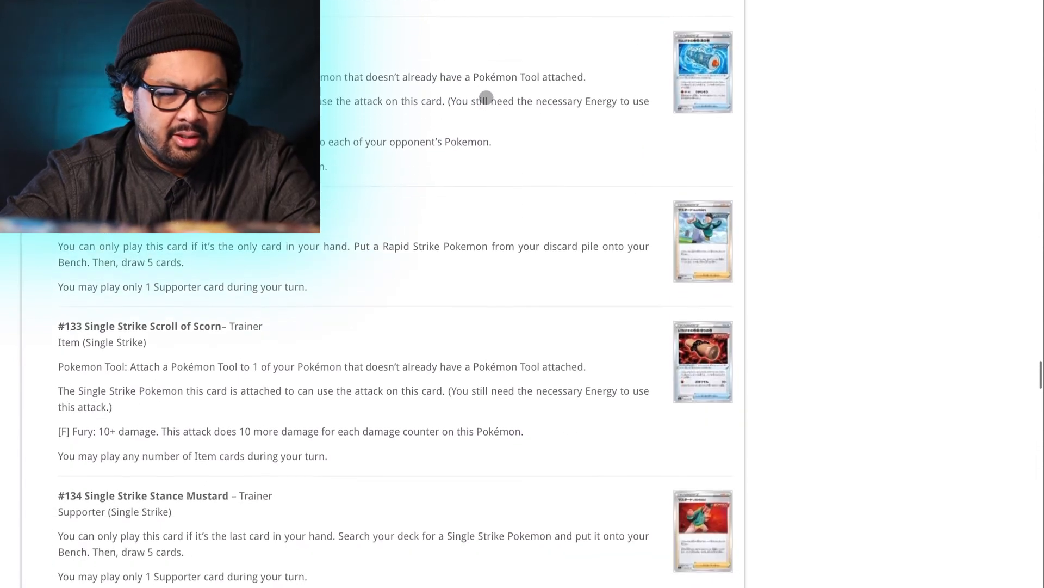
{"action": "scroll", "scroll_direction": "down", "scroll_amount": 3}
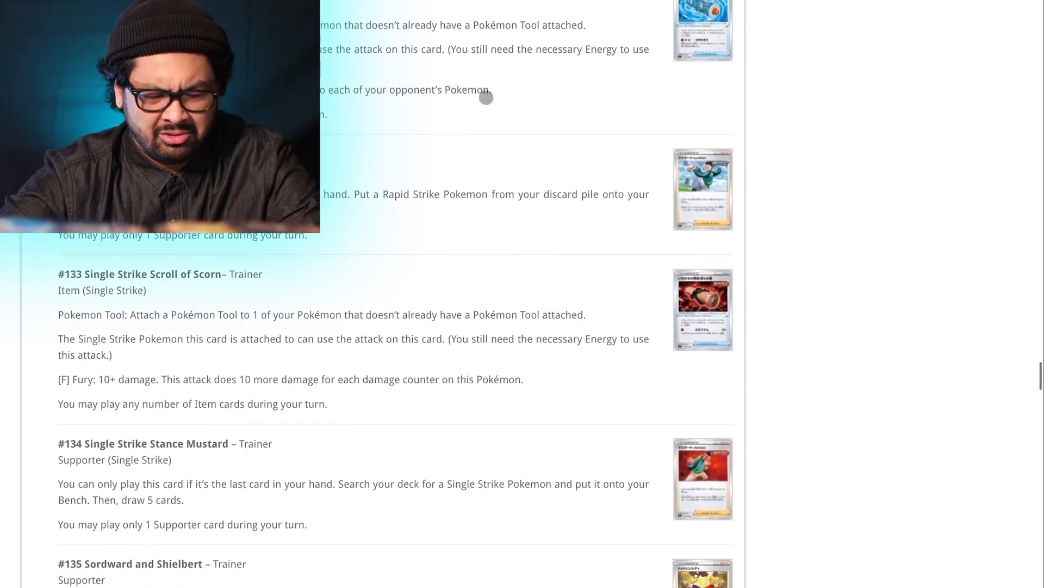
{"action": "scroll", "scroll_direction": "down", "scroll_amount": 3}
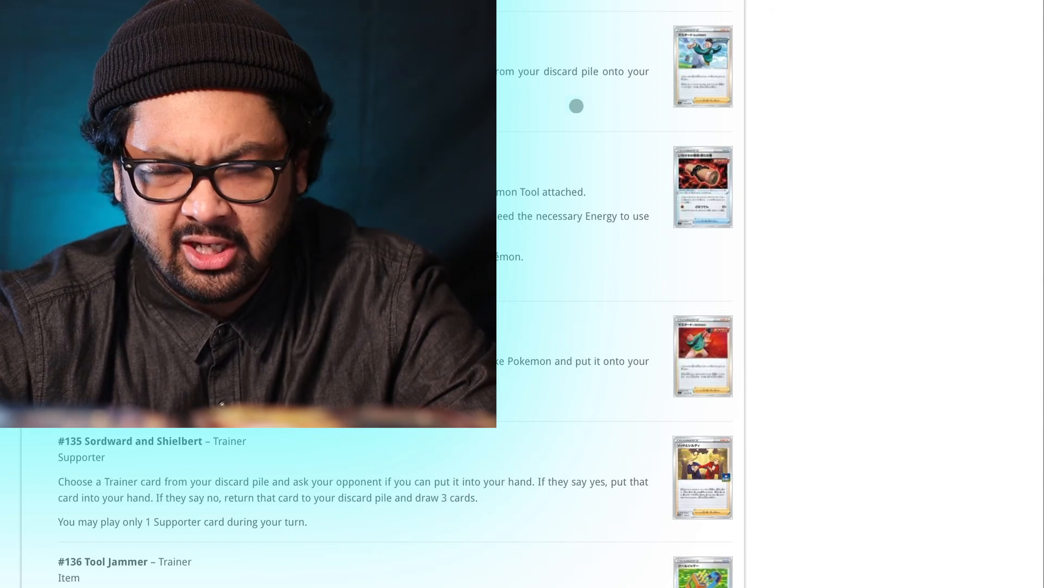
Step: Continue down to #137 Tower of Darkness, #138 Tower of Waters and #139 Urn of Vitality
{"action": "scroll", "scroll_direction": "down", "scroll_amount": 3}
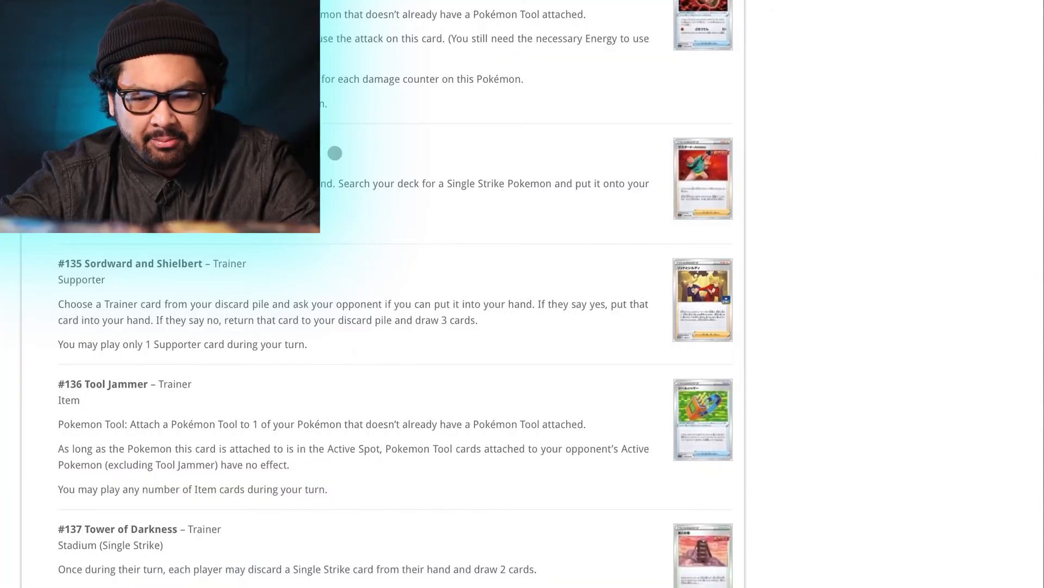
{"action": "scroll", "scroll_direction": "down", "scroll_amount": 3}
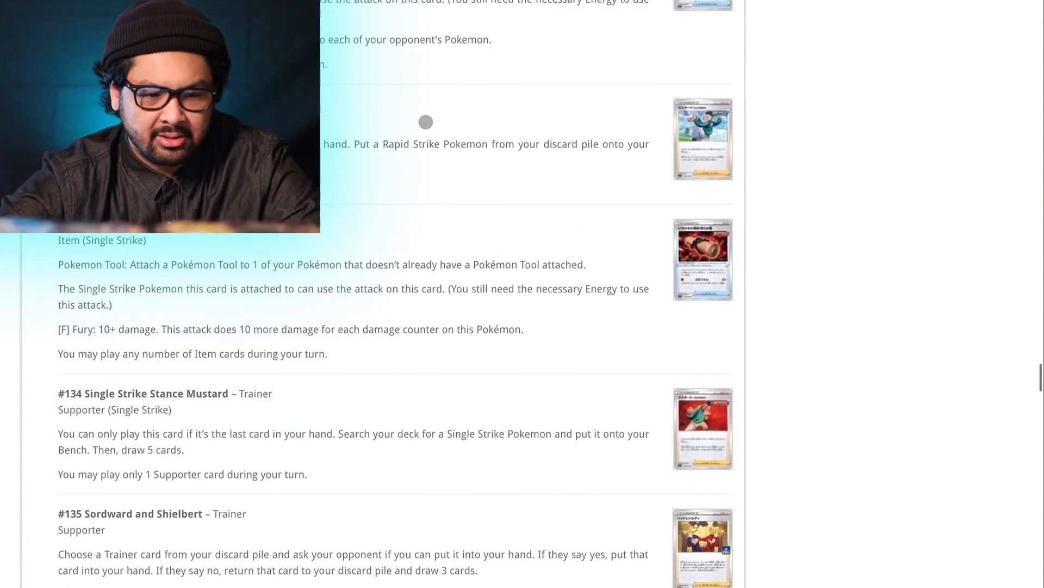
{"action": "scroll", "scroll_direction": "down", "scroll_amount": 3}
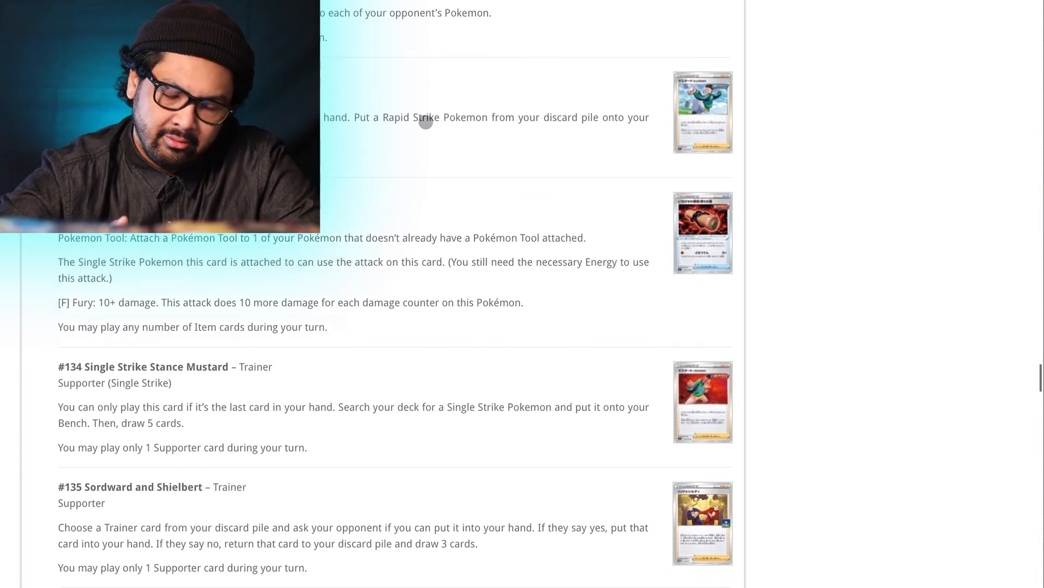
{"action": "scroll", "scroll_direction": "down", "scroll_amount": 3}
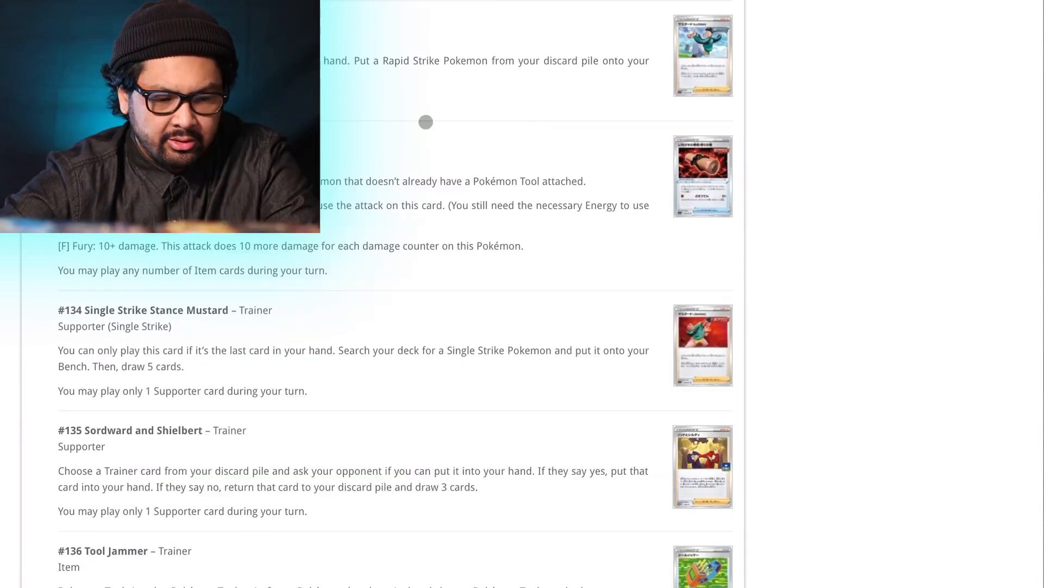
{"action": "scroll", "scroll_direction": "down", "scroll_amount": 3}
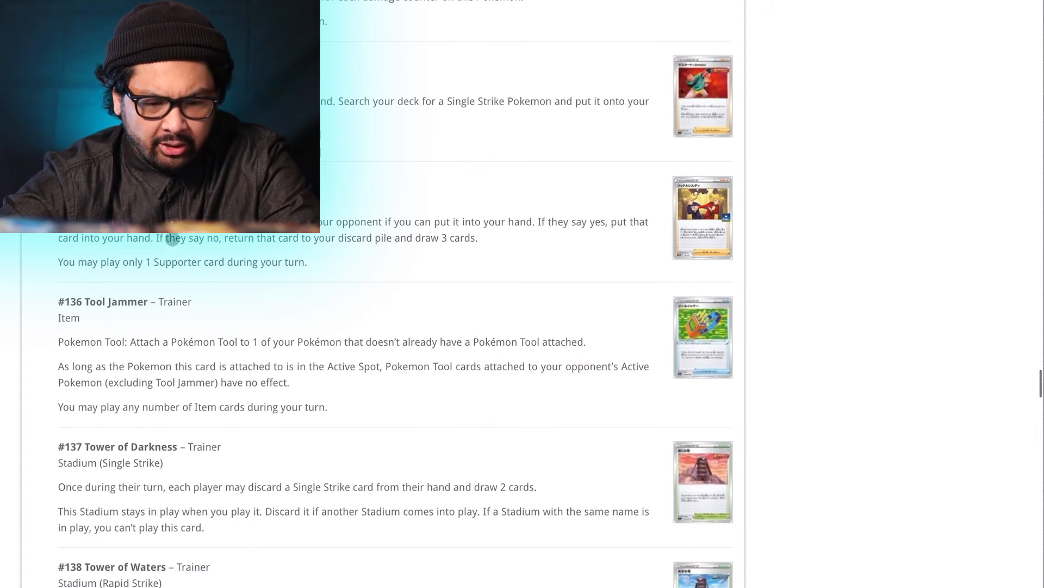
{"action": "mouse_move", "coordinate": [384, 232]}
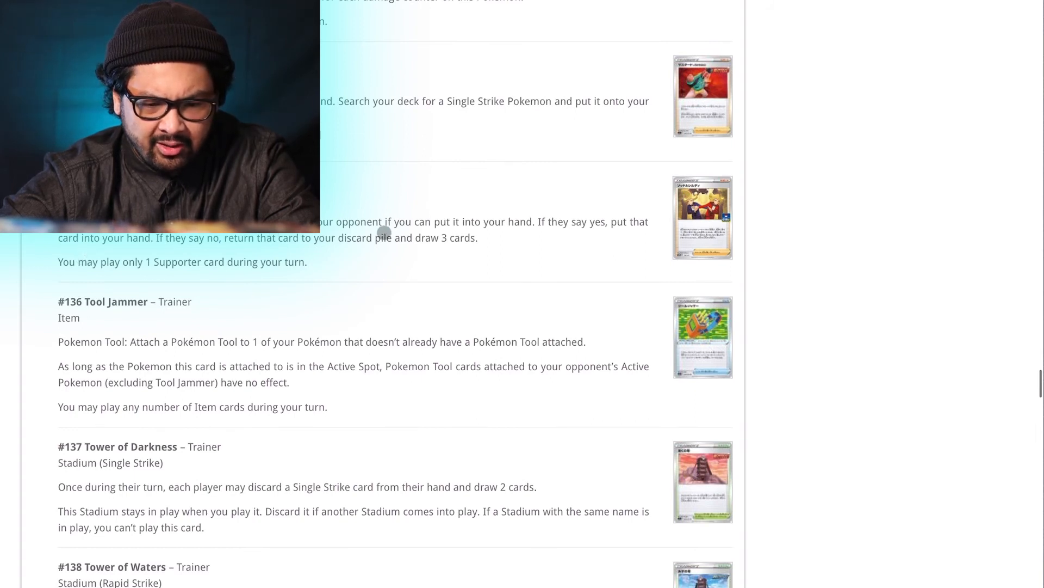
{"action": "mouse_move", "coordinate": [547, 227]}
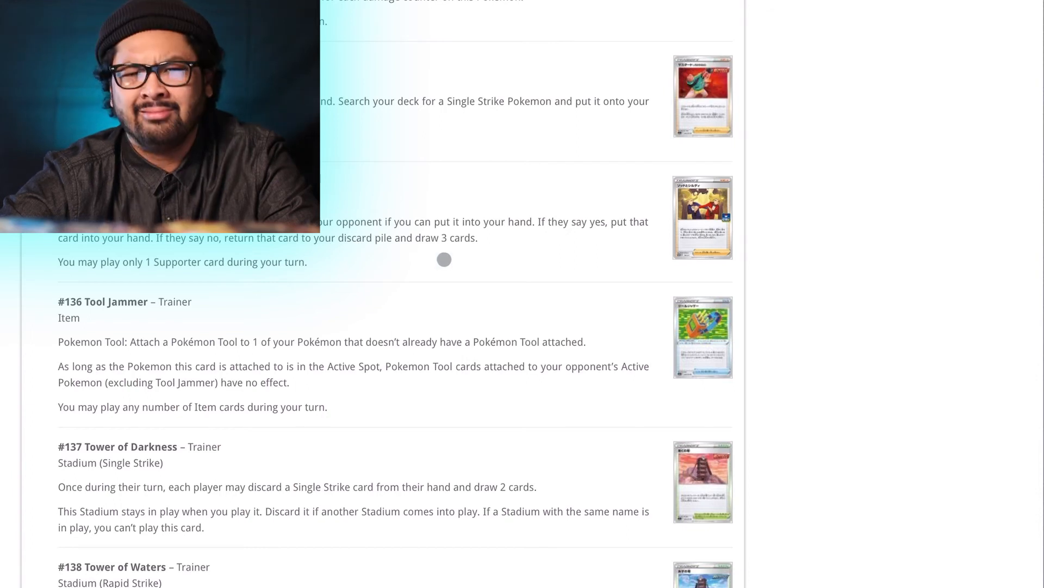
{"action": "scroll", "scroll_direction": "down", "scroll_amount": 3}
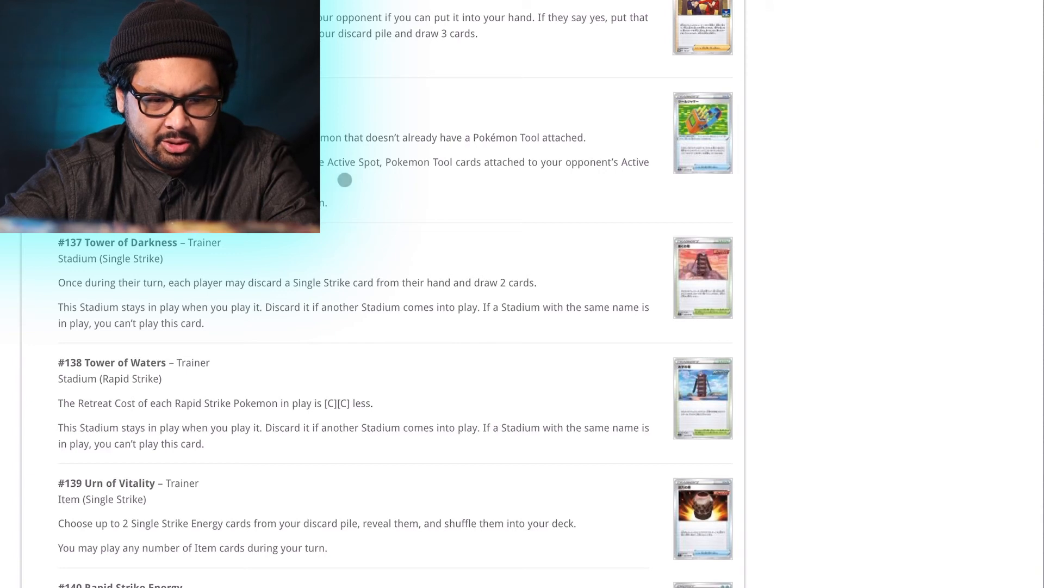
{"action": "mouse_move", "coordinate": [552, 168]}
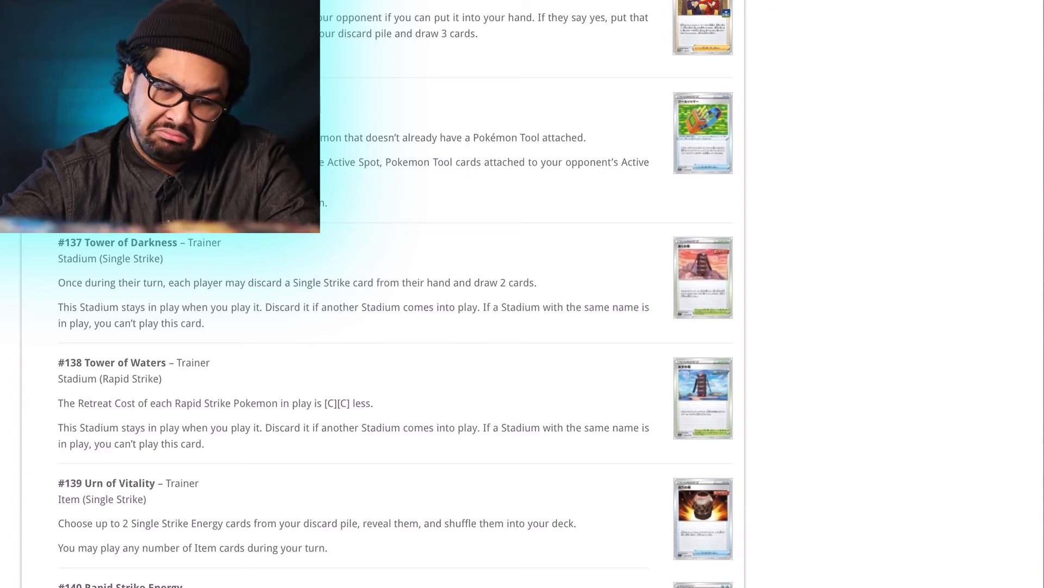
Step: Scroll past the Rapid and Single Strike Energies into the full-art Victini V
{"action": "scroll", "scroll_direction": "down", "scroll_amount": 3}
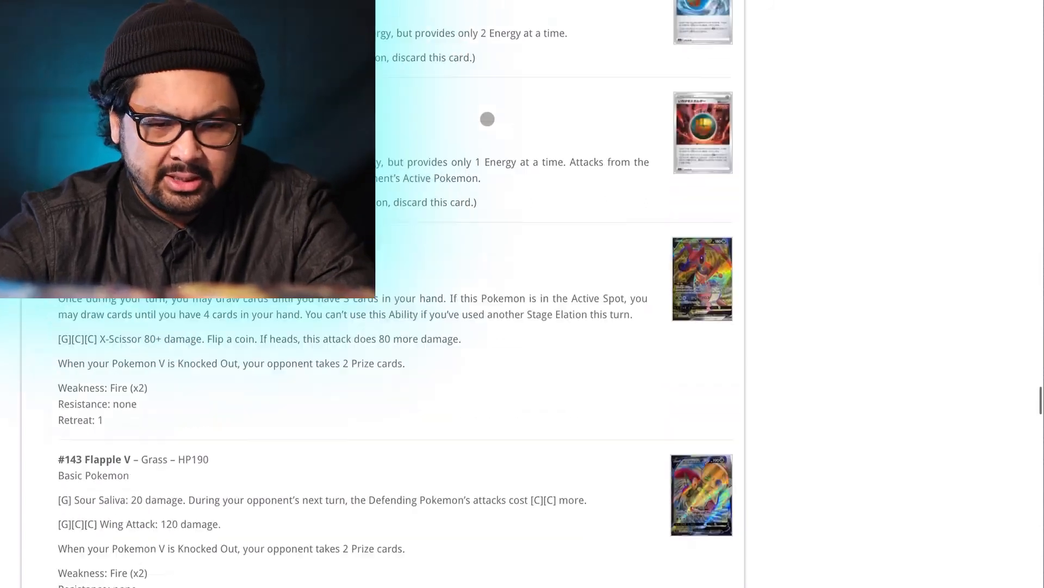
{"action": "scroll", "scroll_direction": "down", "scroll_amount": 3}
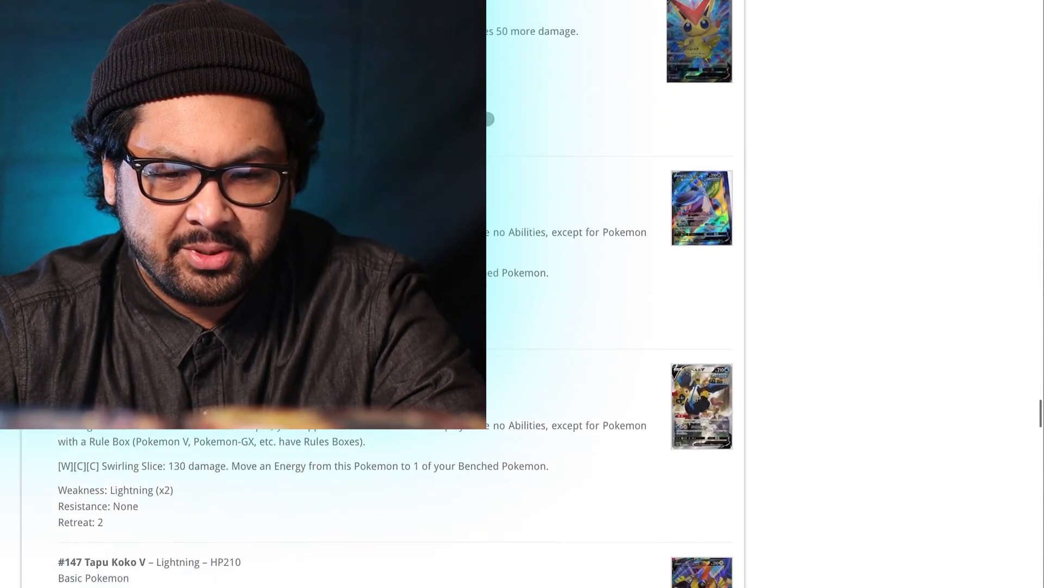
{"action": "scroll", "scroll_direction": "down", "scroll_amount": 3}
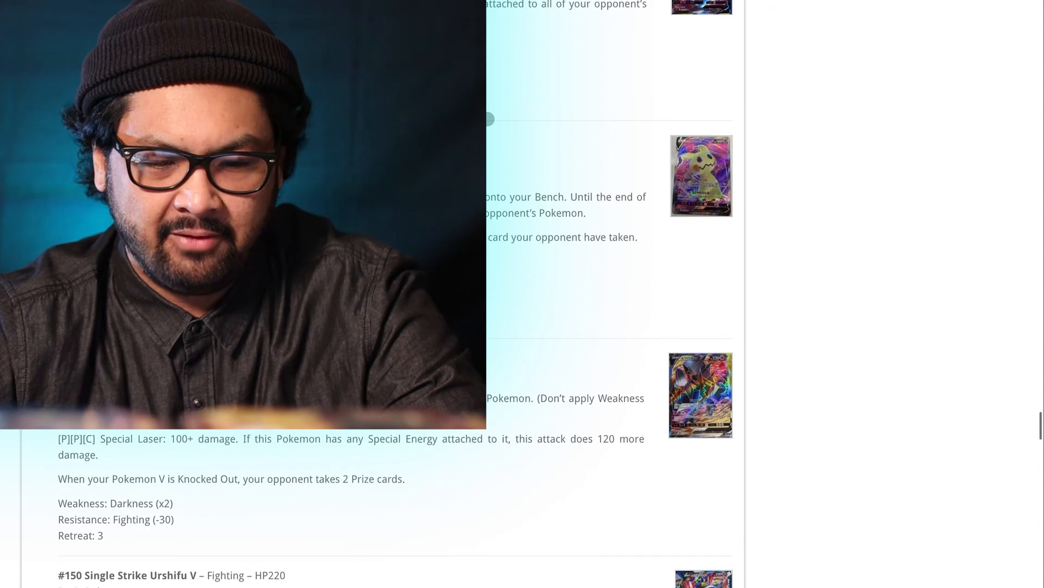
{"action": "scroll", "scroll_direction": "down", "scroll_amount": 3}
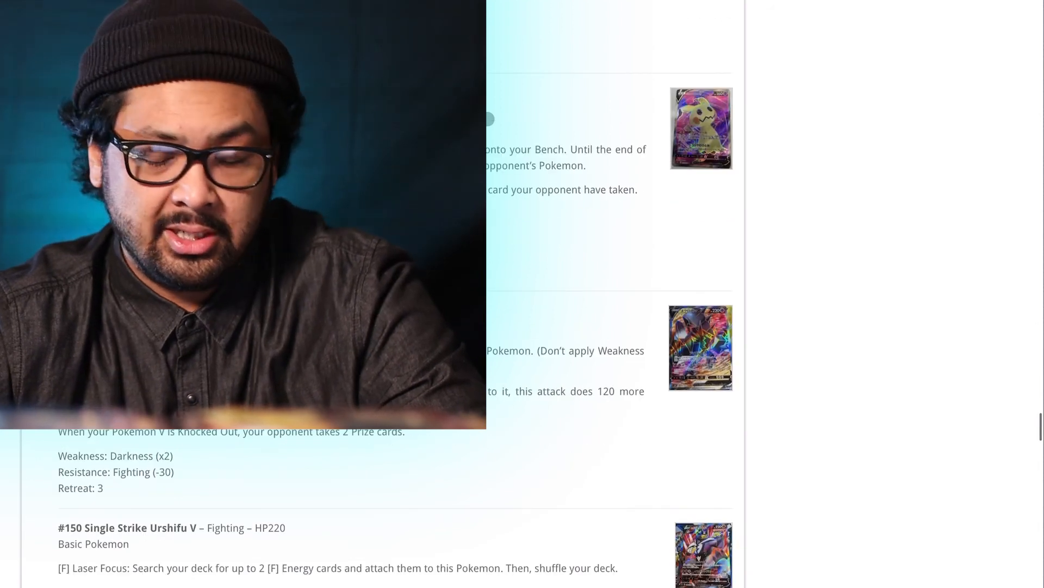
{"action": "scroll", "scroll_direction": "down", "scroll_amount": 3}
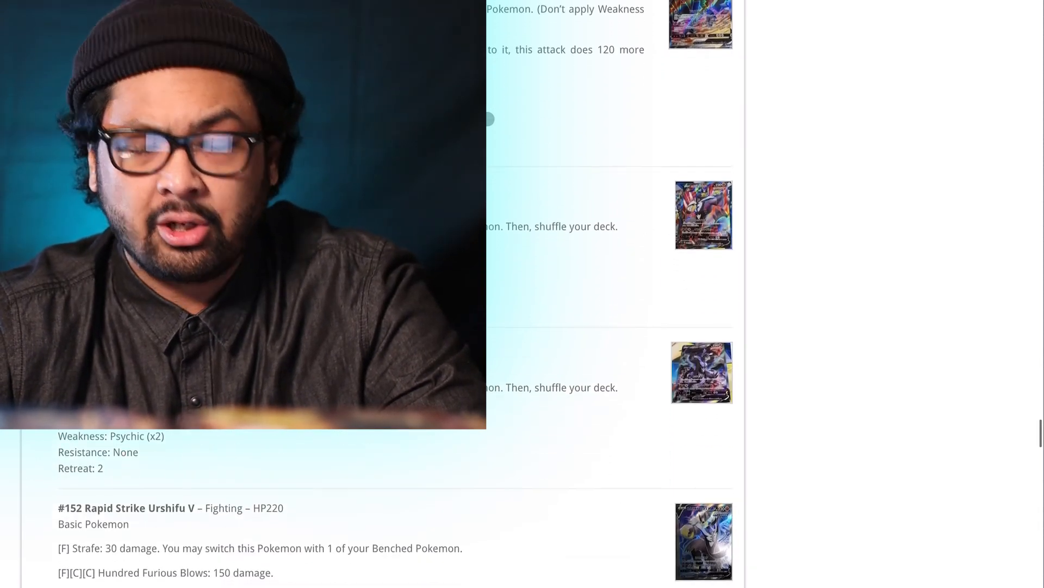
{"action": "scroll", "scroll_direction": "down", "scroll_amount": 3}
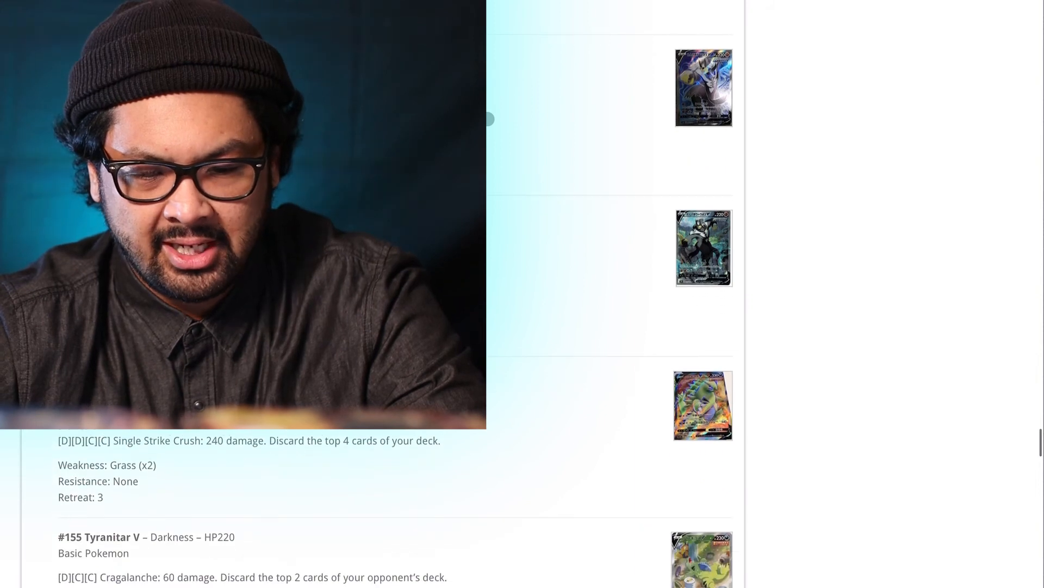
{"action": "scroll", "scroll_direction": "down", "scroll_amount": 3}
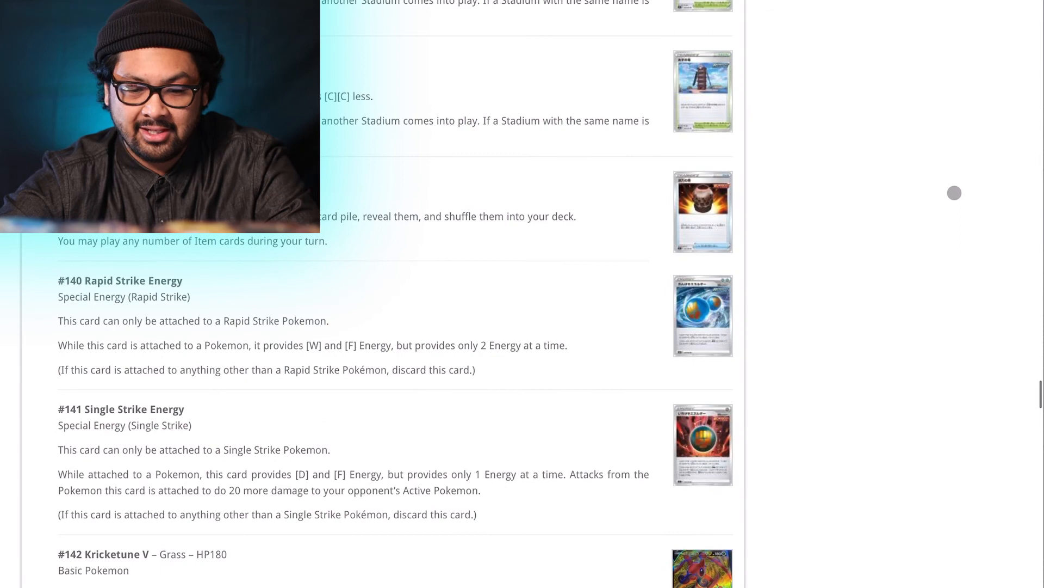
Step: Continue down until #145 and #146 Empoleon V are showing
{"action": "scroll", "scroll_direction": "down", "scroll_amount": 3}
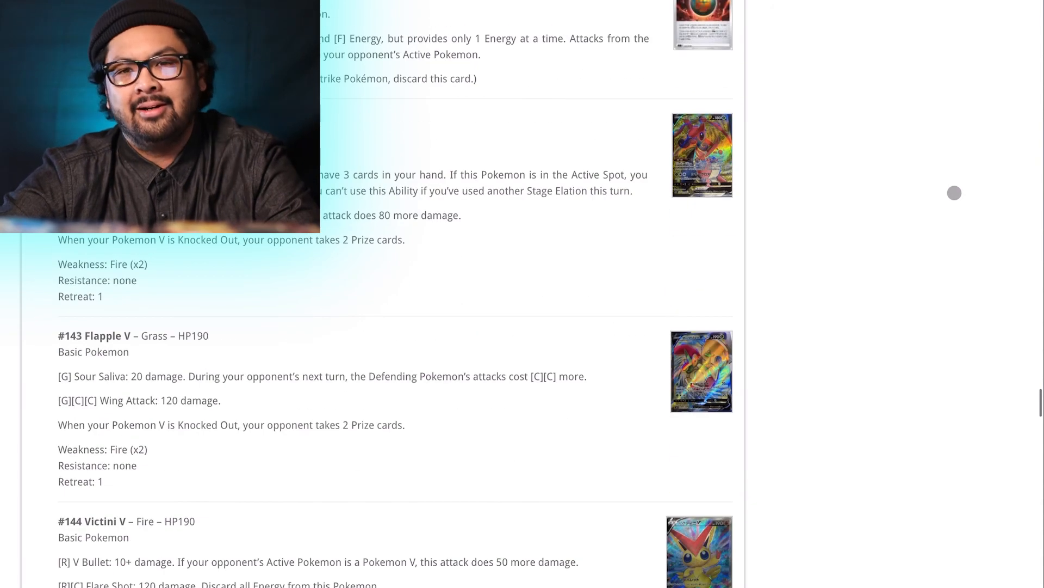
{"action": "scroll", "scroll_direction": "down", "scroll_amount": 3}
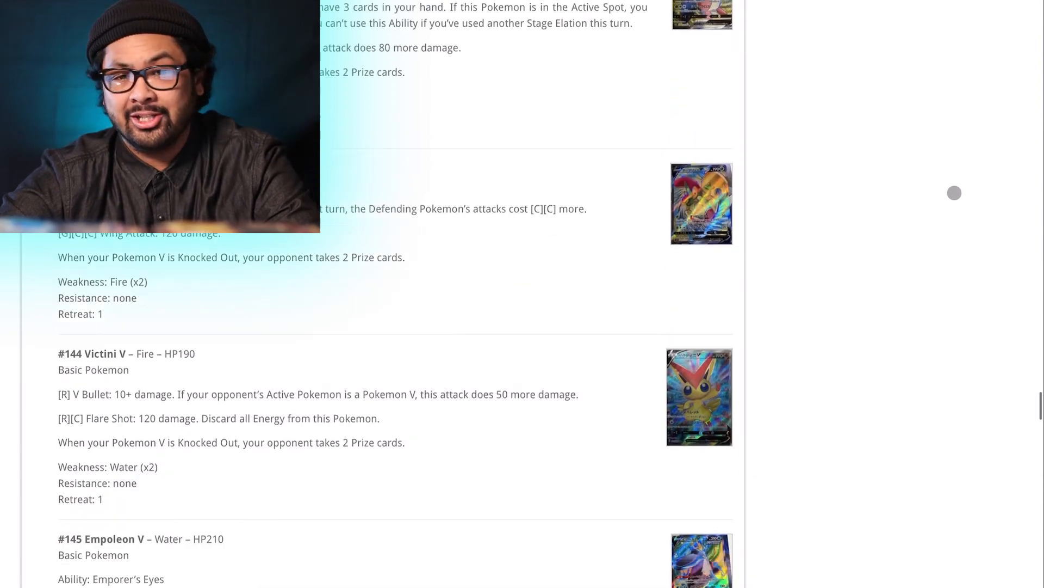
{"action": "scroll", "scroll_direction": "down", "scroll_amount": 3}
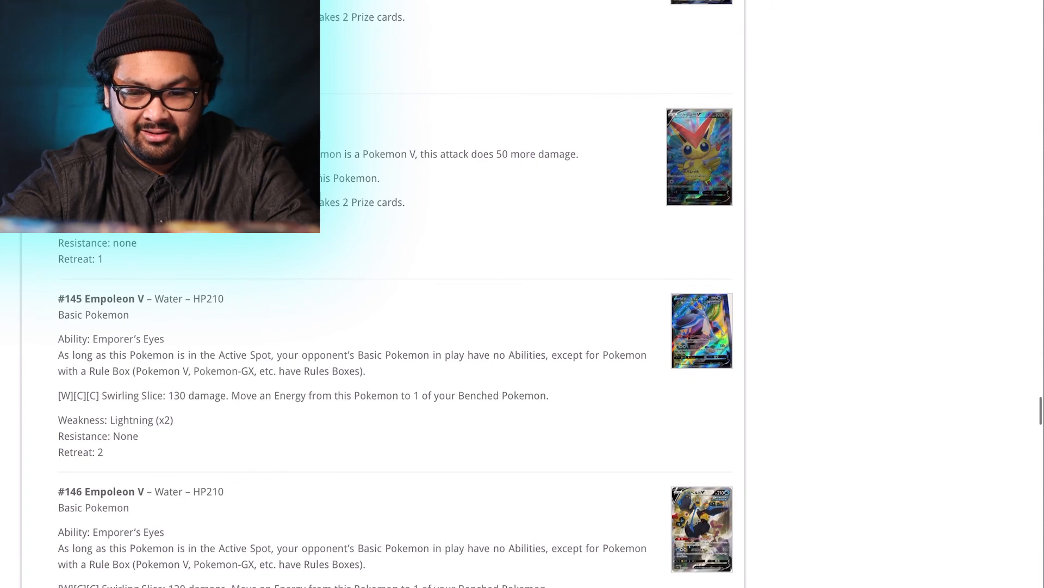
Step: Scroll past the second Empoleon V and Tapu Koko V to #150 Single Strike Urshifu V
{"action": "left_click", "coordinate": [699, 155]}
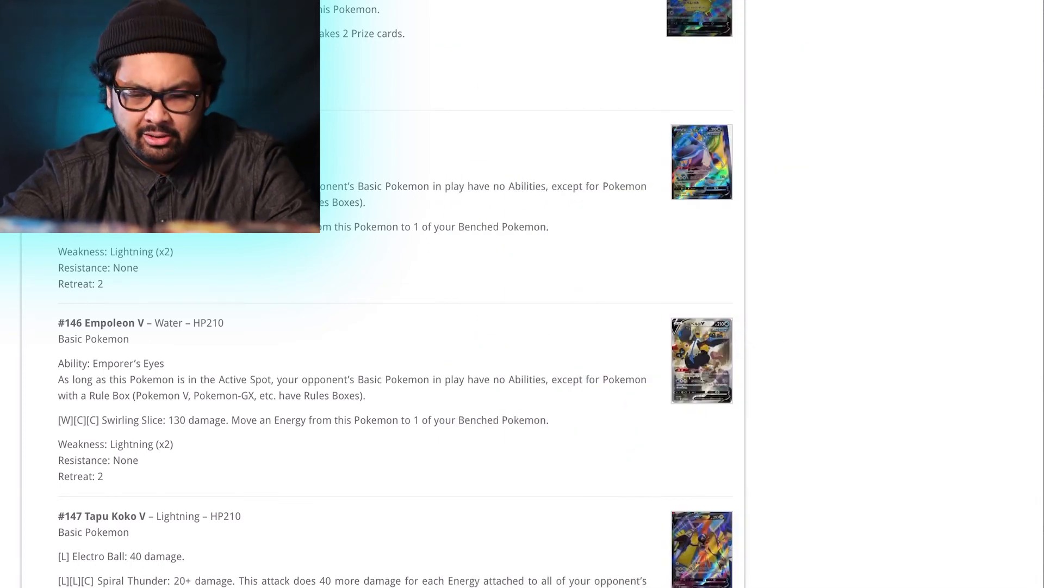
{"action": "scroll", "scroll_direction": "down", "scroll_amount": 3}
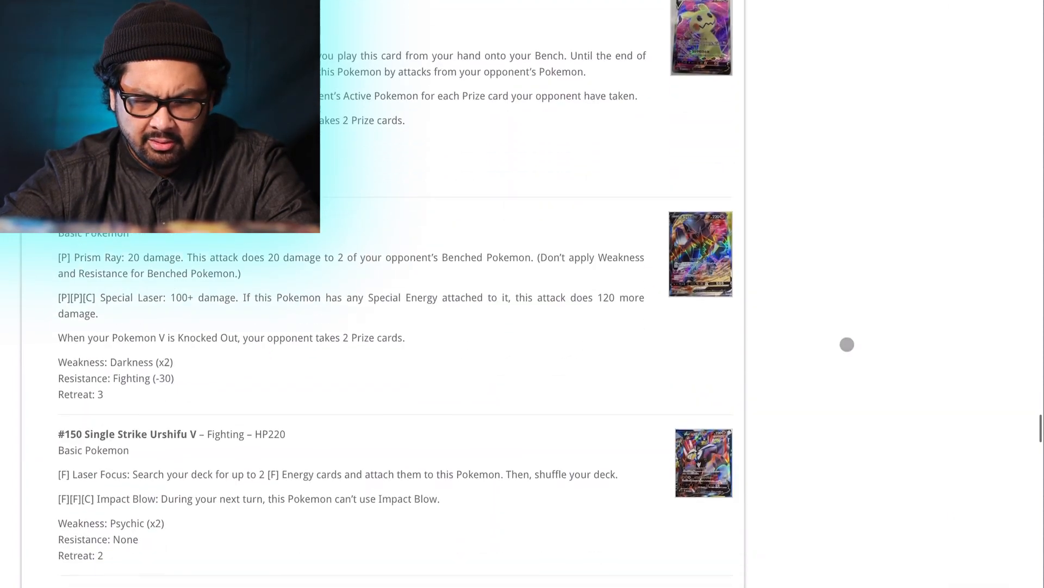
Step: Enlarge the Necrozma V Prism Ray full art, then scroll past Tyranitar V to #161 Phoebe and Mustard
{"action": "left_click", "coordinate": [699, 253]}
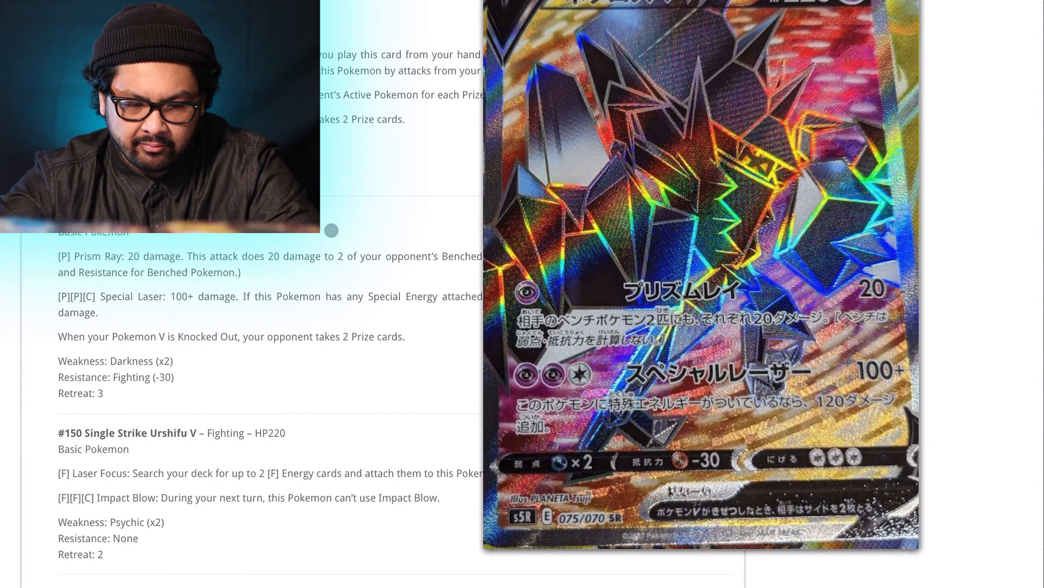
{"action": "scroll", "scroll_direction": "down", "scroll_amount": 3}
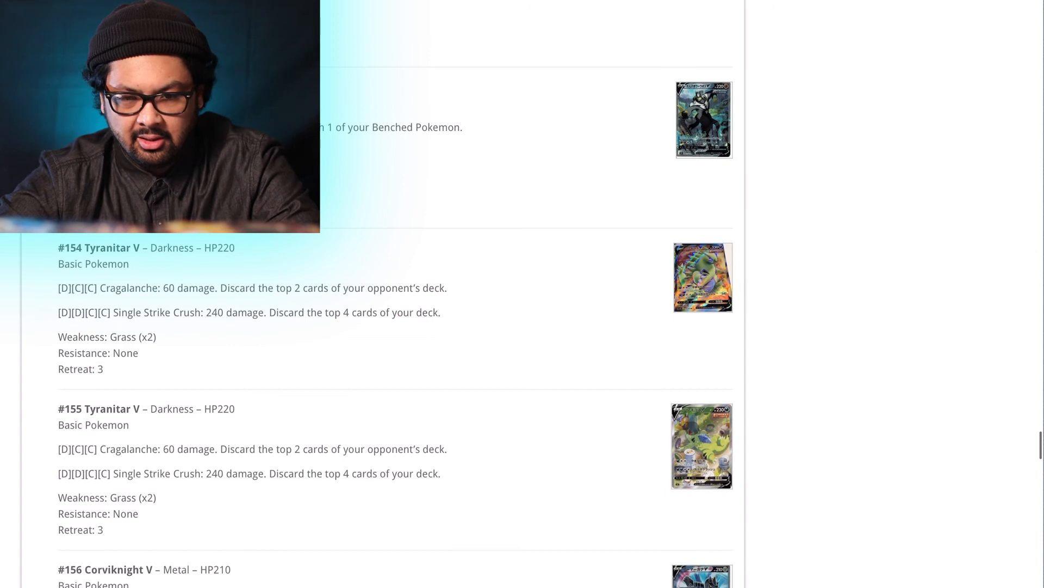
{"action": "scroll", "scroll_direction": "down", "scroll_amount": 3}
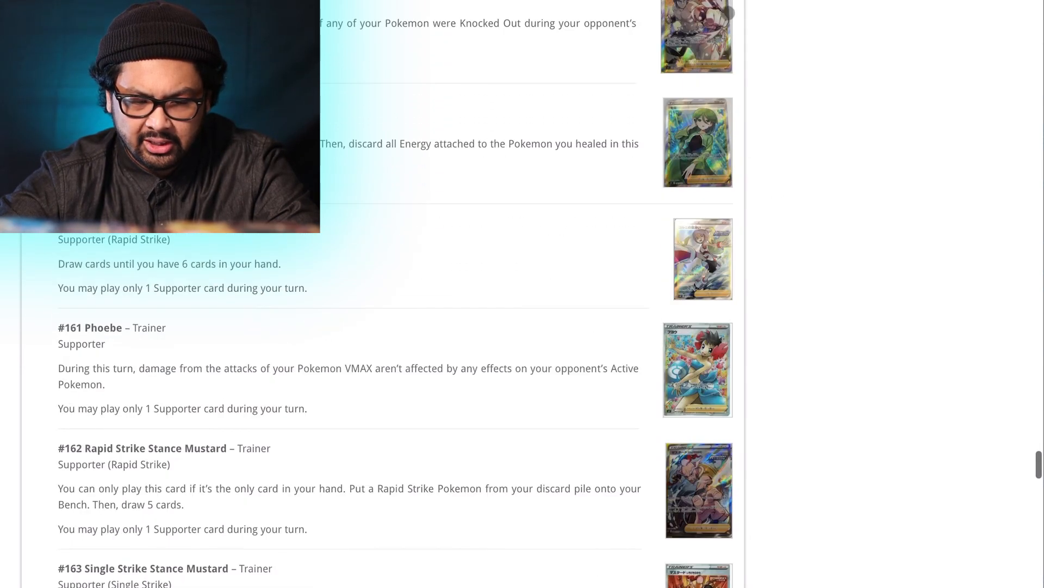
Step: Scroll past #164 Flapple VMAX and Tapu Koko VMAX to #170 Rapid Strike Urshifu VMAX
{"action": "scroll", "scroll_direction": "down", "scroll_amount": 3}
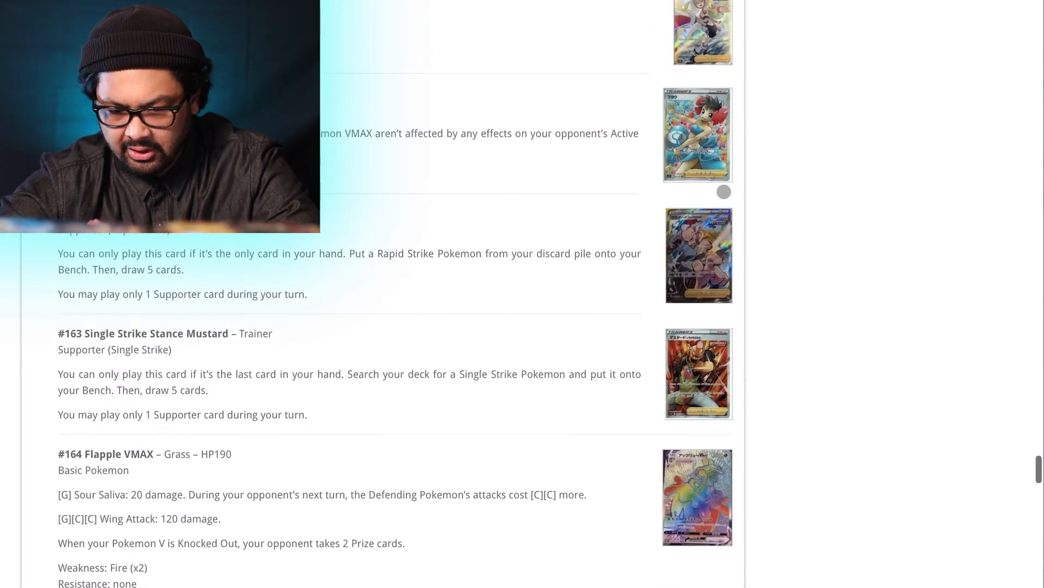
{"action": "scroll", "scroll_direction": "down", "scroll_amount": 3}
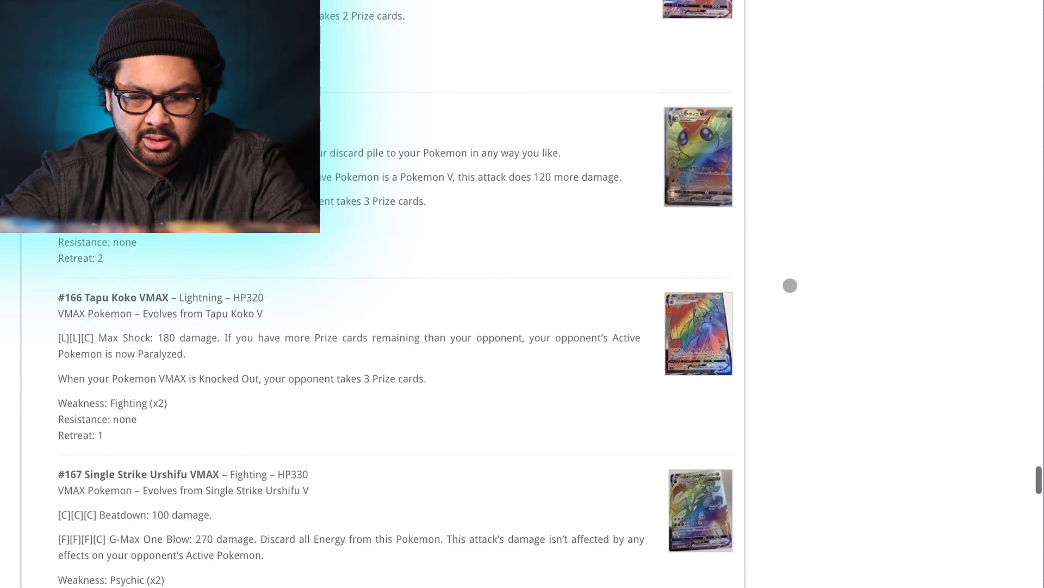
{"action": "scroll", "scroll_direction": "down", "scroll_amount": 3}
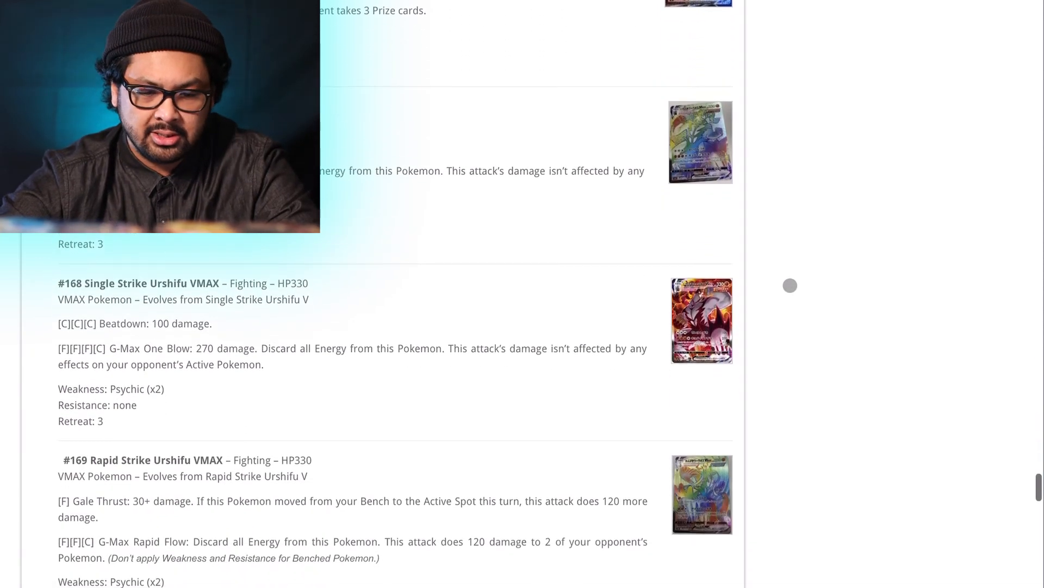
{"action": "scroll", "scroll_direction": "down", "scroll_amount": 3}
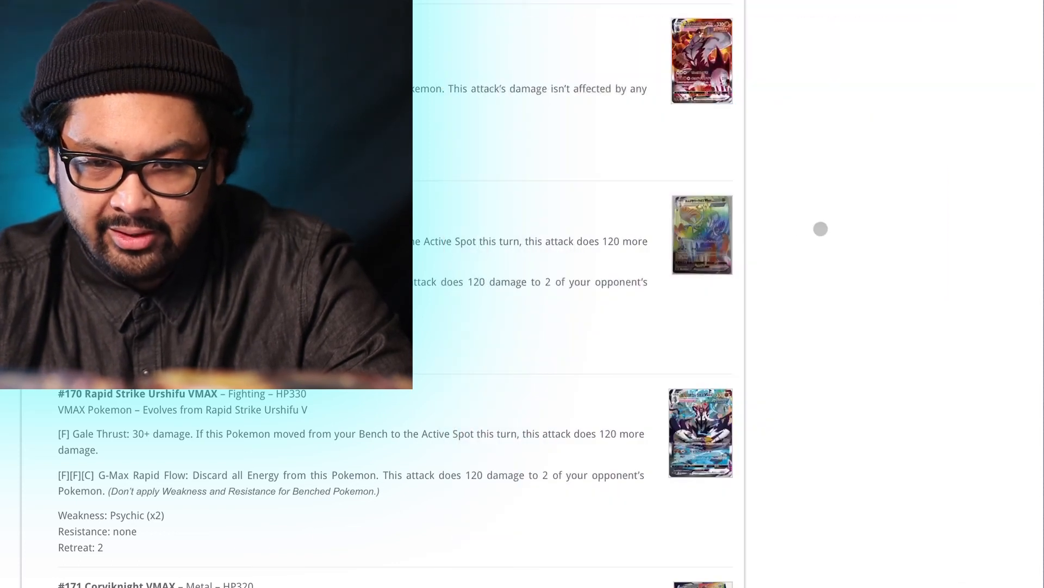
Step: Scroll past rainbow #175 Phoebe into the gold secret rares to #180 Exp. Share
{"action": "scroll", "scroll_direction": "down", "scroll_amount": 3}
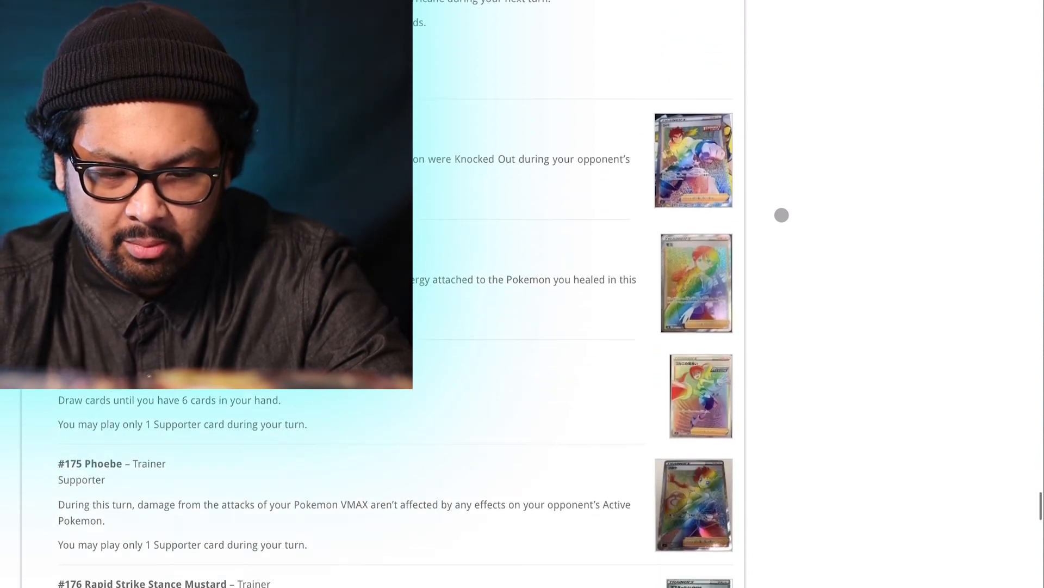
{"action": "scroll", "scroll_direction": "down", "scroll_amount": 3}
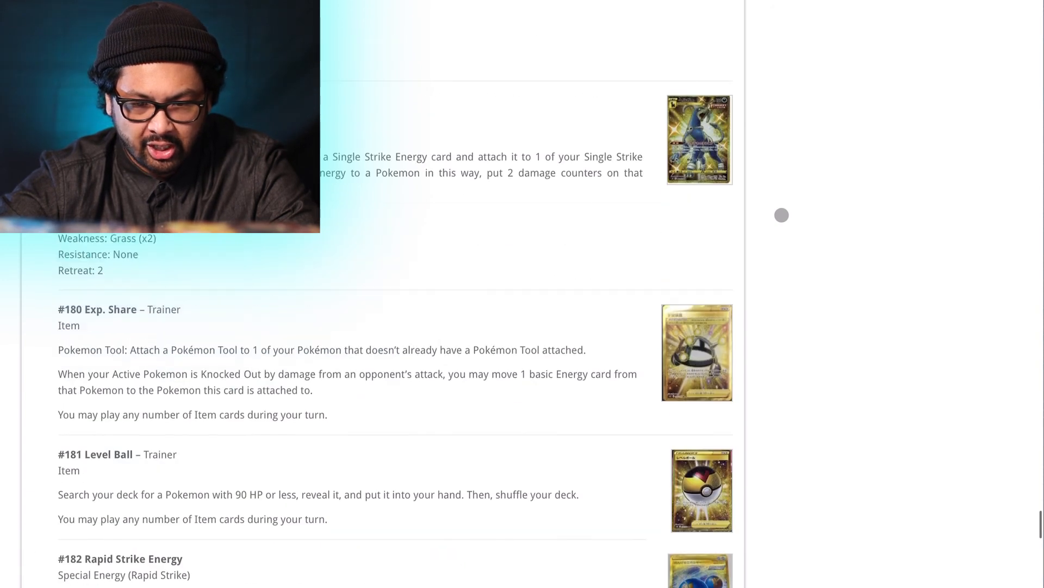
{"action": "scroll", "scroll_direction": "down", "scroll_amount": 3}
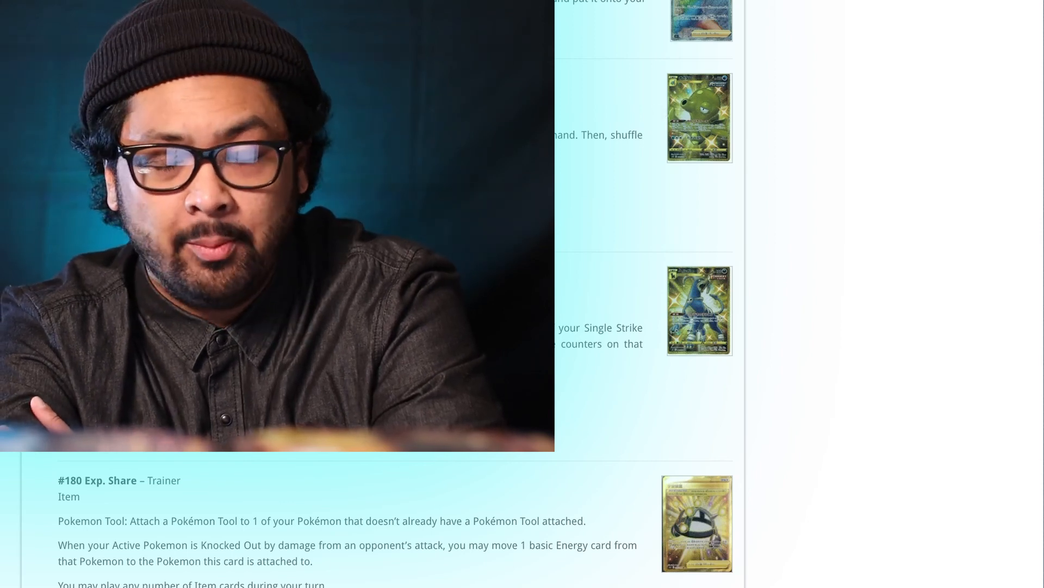
Step: Return to #174 Korrina's Focus, then show rainbow #176/#177 Mustard above gold #178 Octillery
{"action": "scroll", "scroll_direction": "down", "scroll_amount": 3}
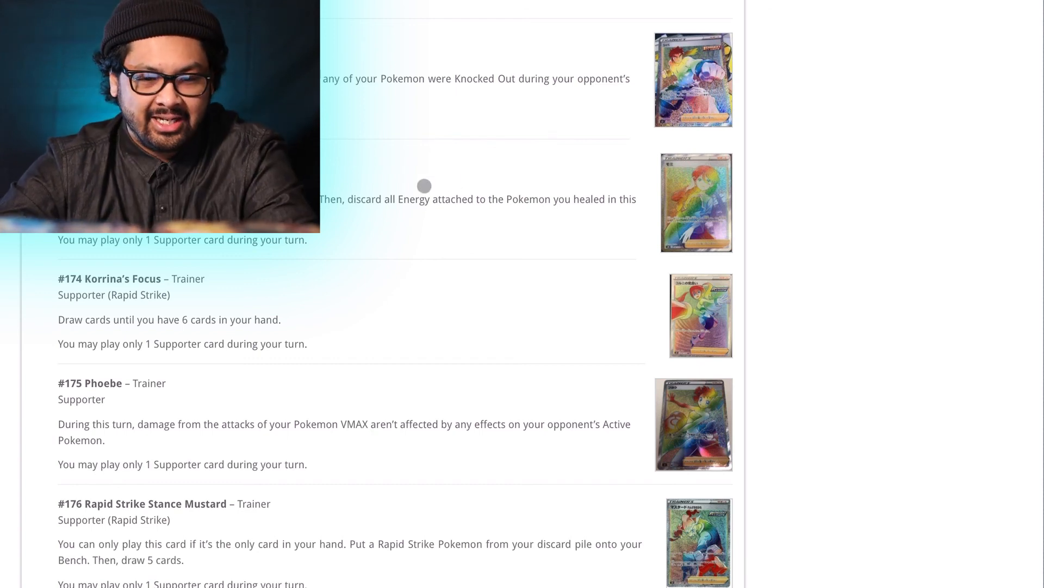
{"action": "scroll", "scroll_direction": "down", "scroll_amount": 3}
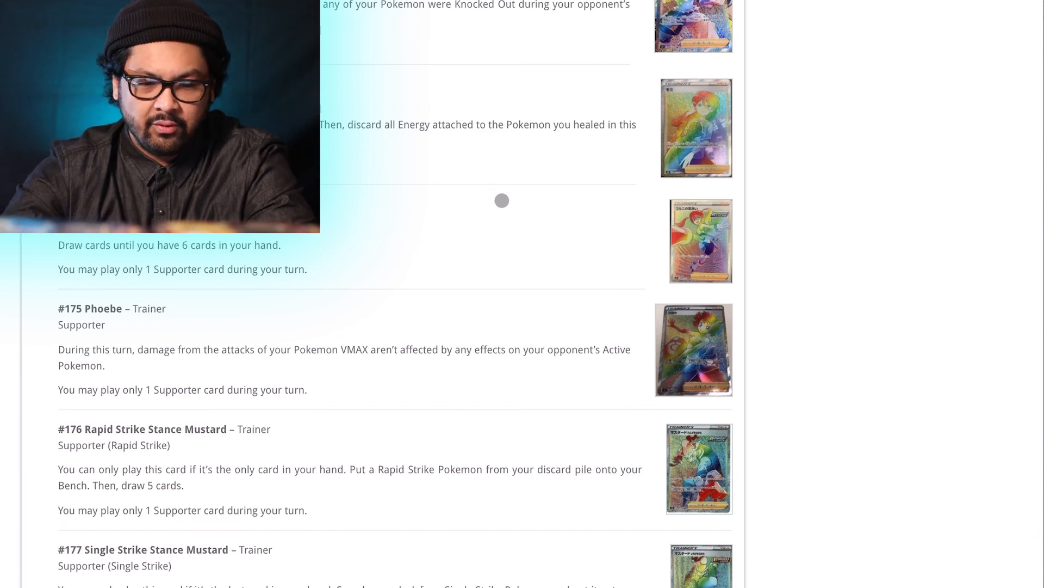
{"action": "scroll", "scroll_direction": "down", "scroll_amount": 3}
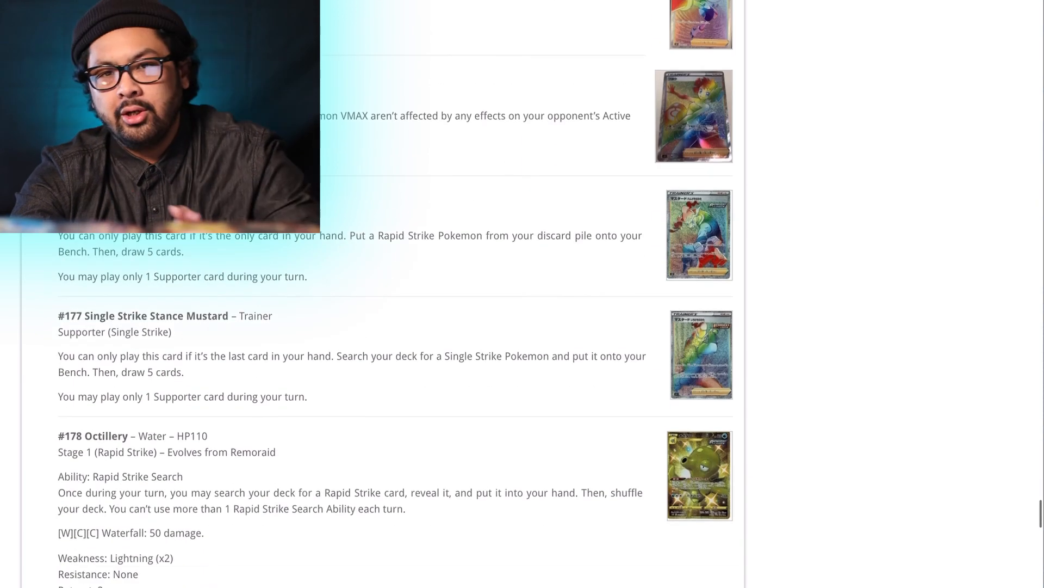